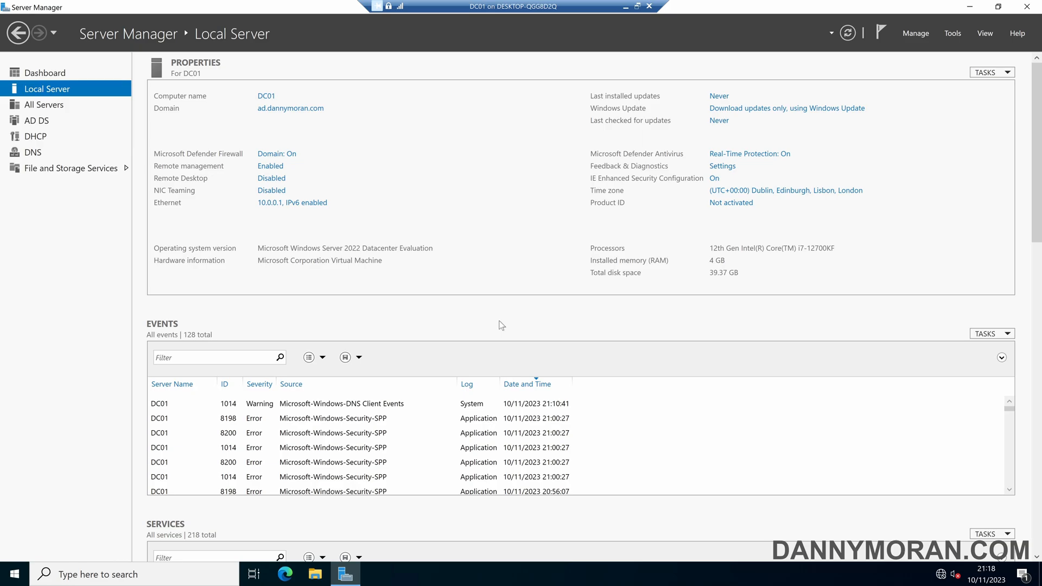
Launch Group Policy Management and view gpo-london's scope under the ad.dannymoran.com domain
click(952, 32)
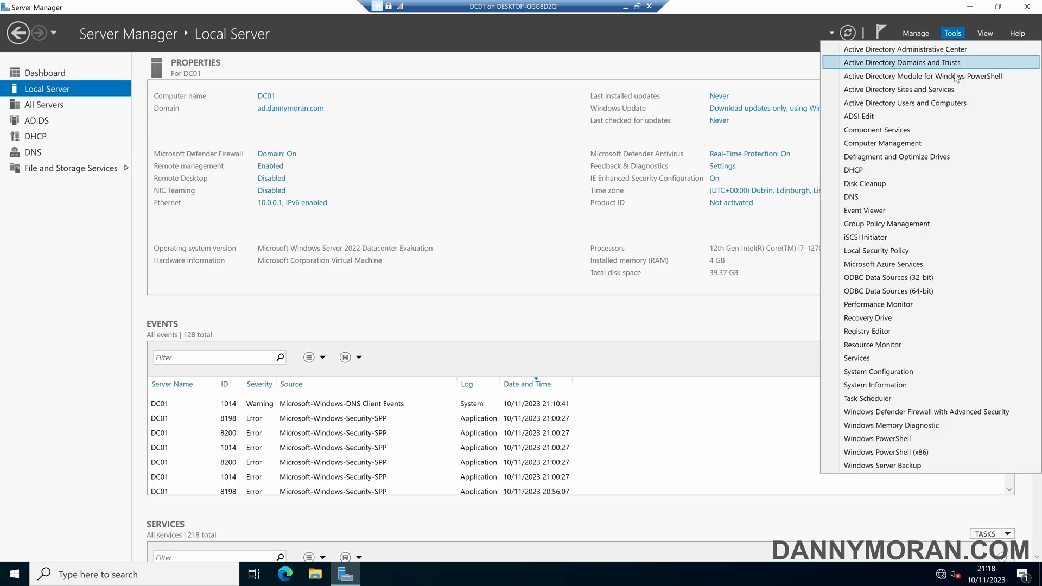
click(887, 224)
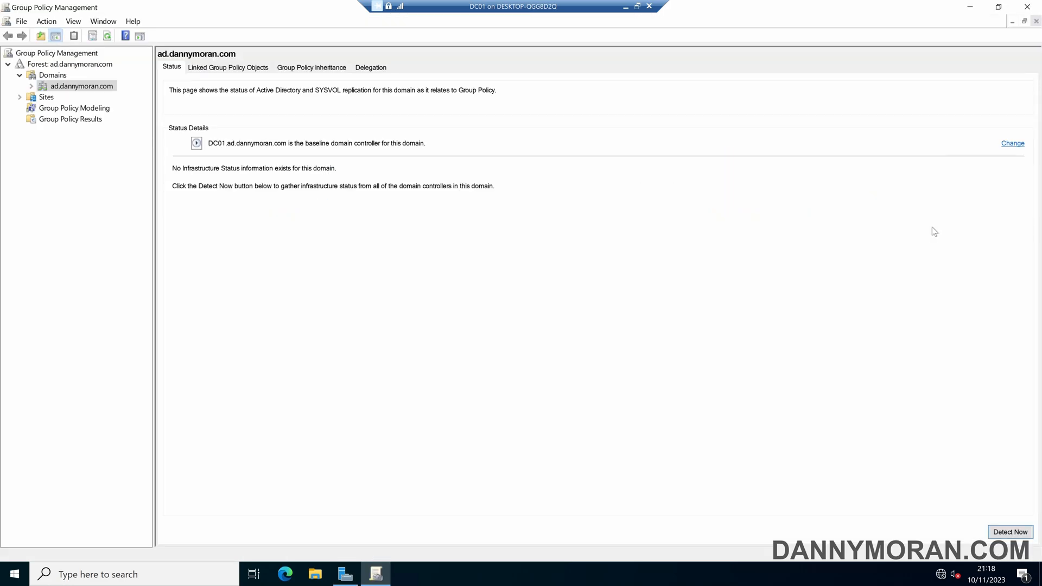
click(31, 86)
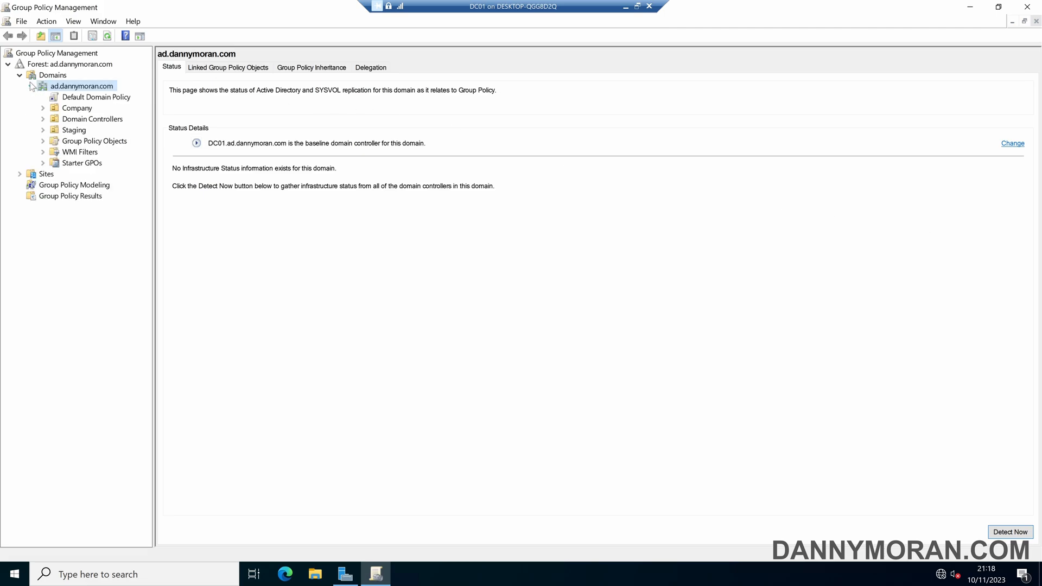
click(43, 141)
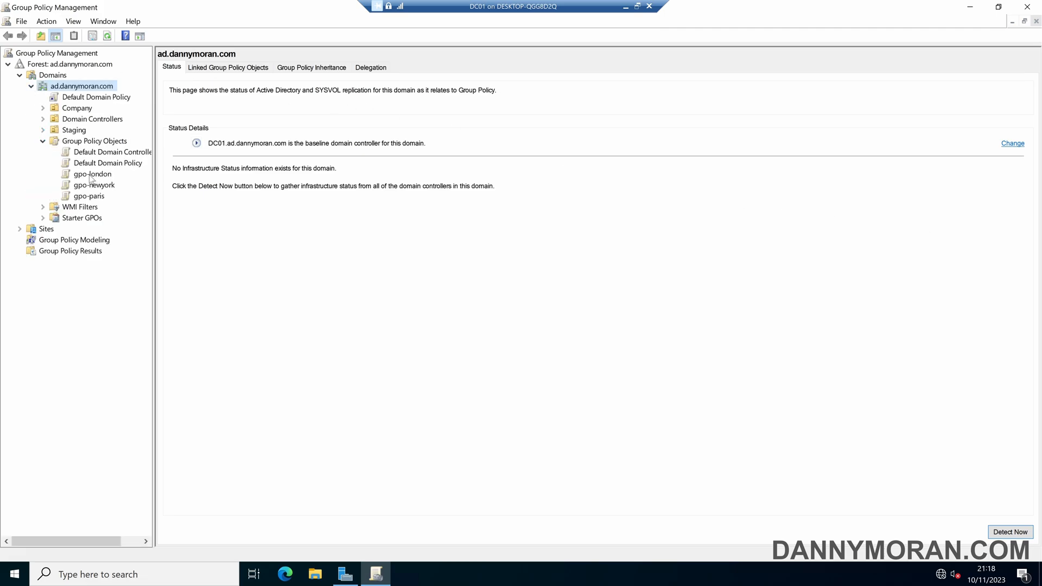
click(92, 173)
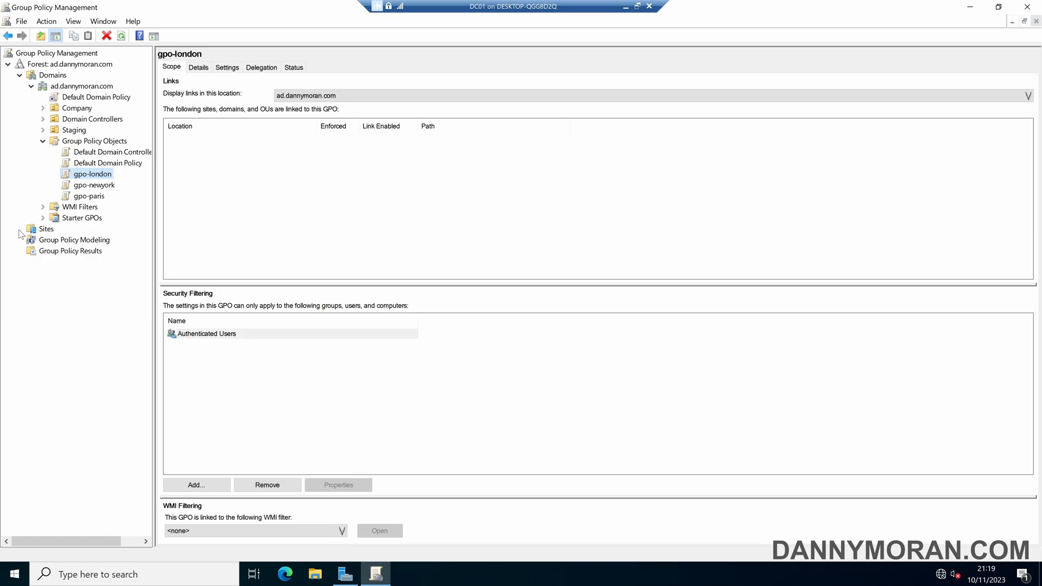
Choose to show the London, NewYork and Paris sites, ticking all three
click(46, 228)
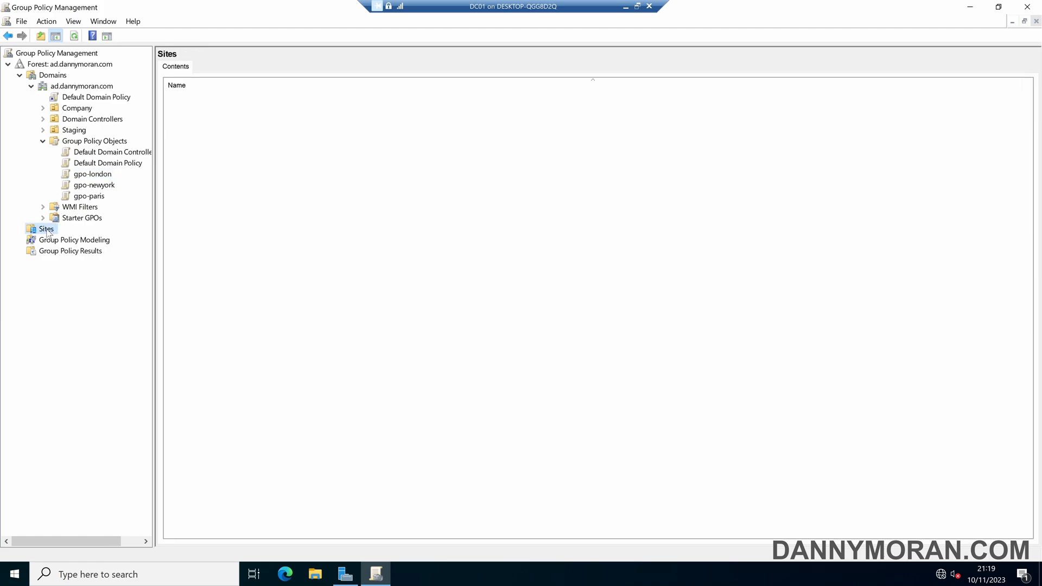
right_click(45, 228)
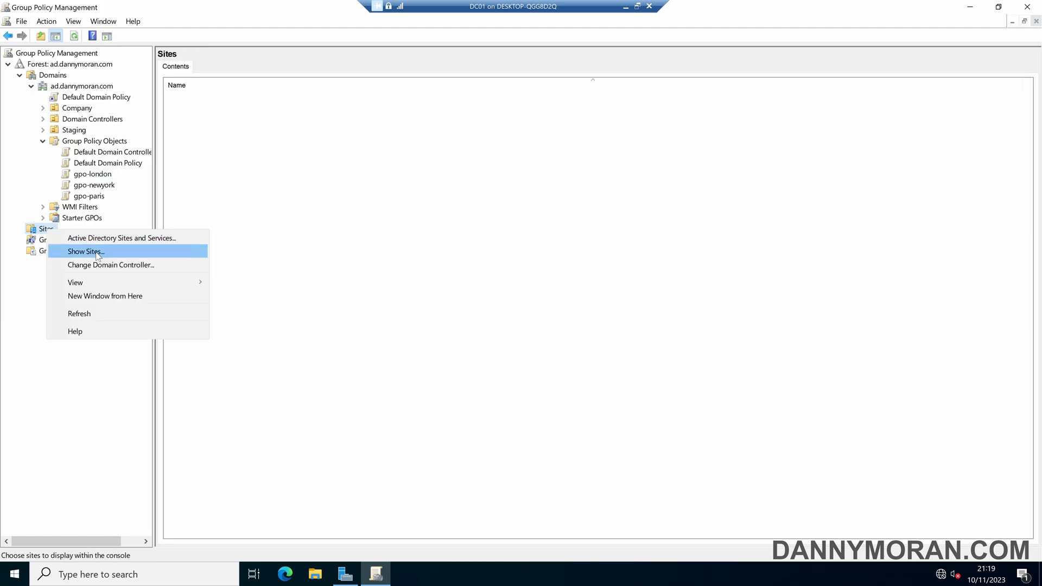
click(84, 252)
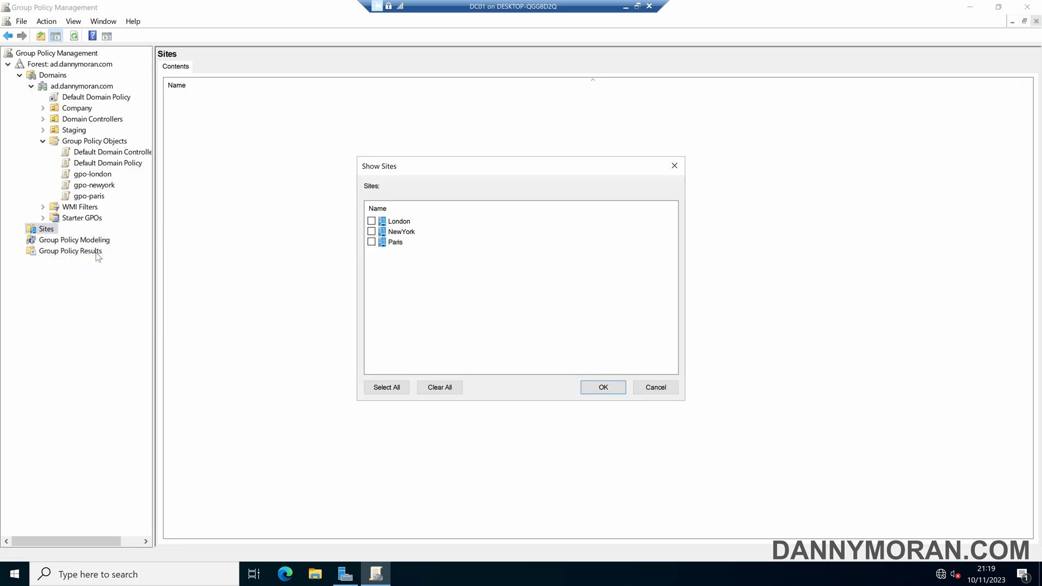
mouse_move(402, 261)
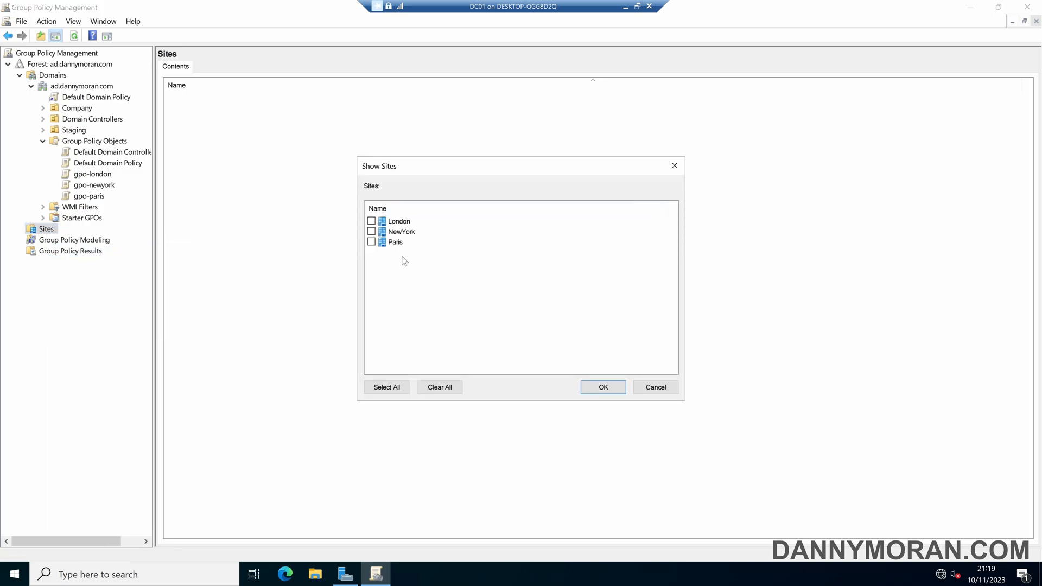
click(386, 387)
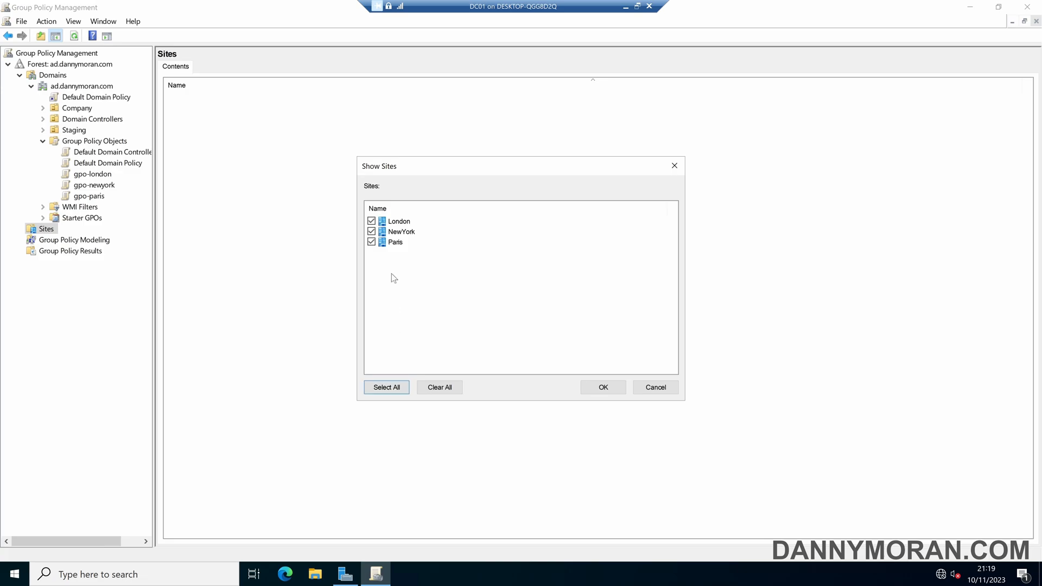
click(13, 574)
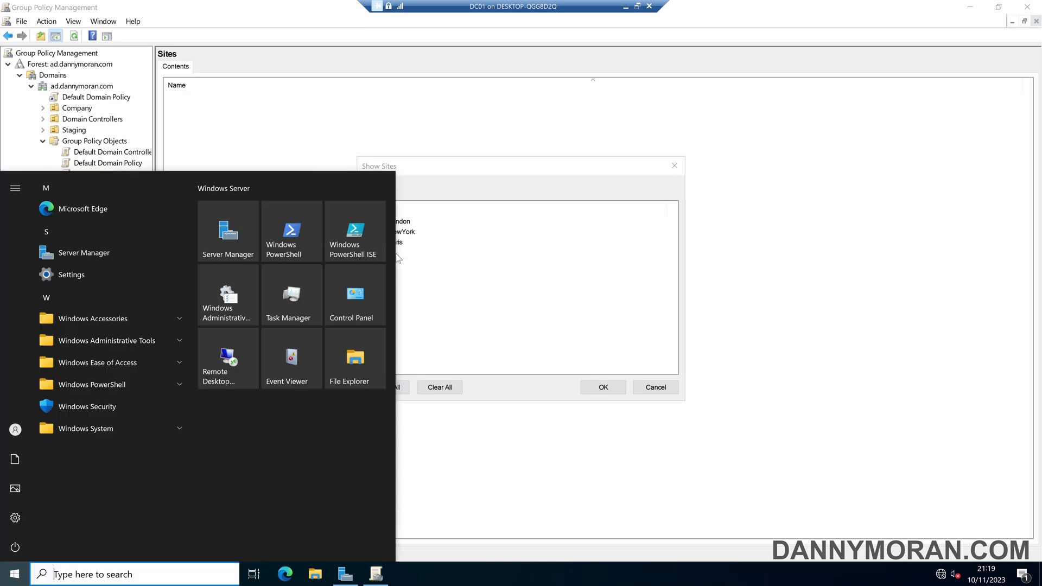
Open Active Directory Sites and Services and review the NewYork site and subnets
text(sites and)
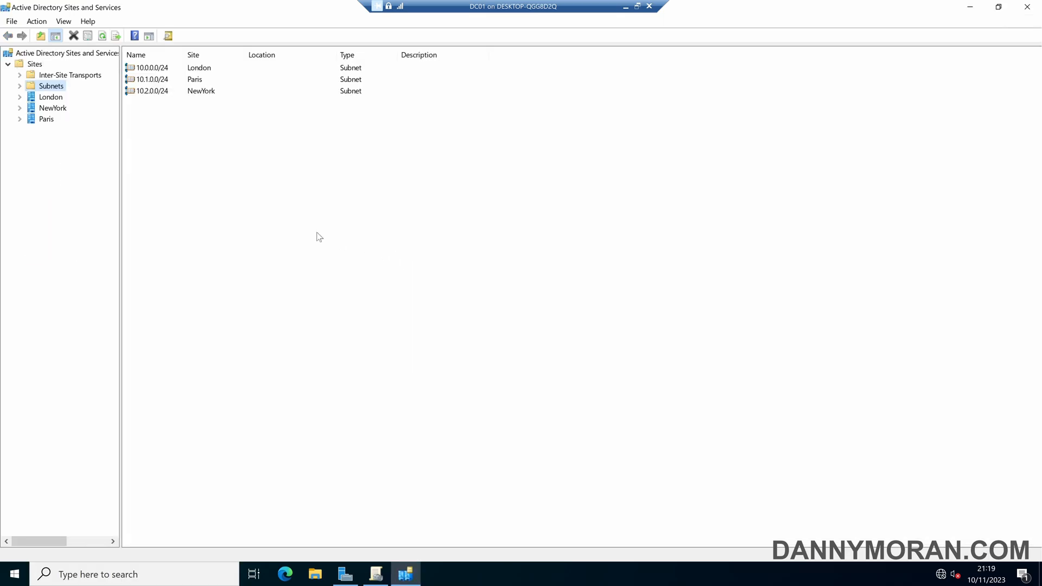
click(53, 108)
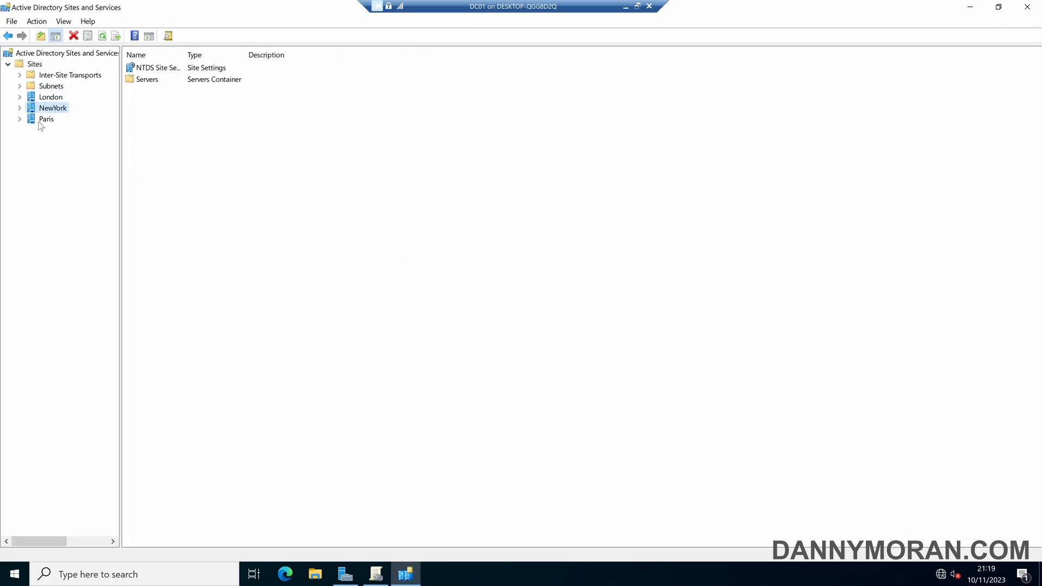
click(47, 119)
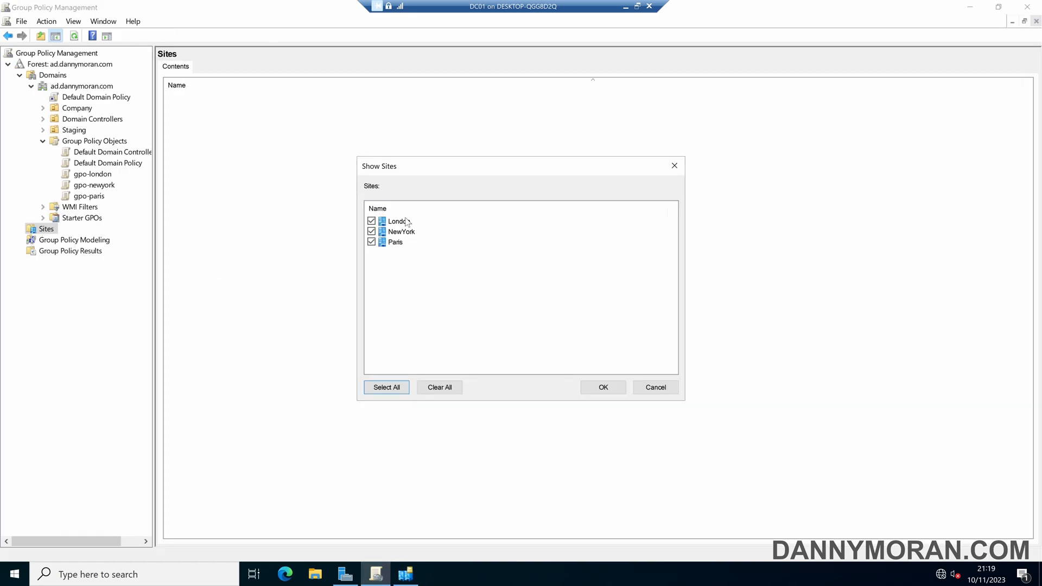
mouse_move(407, 223)
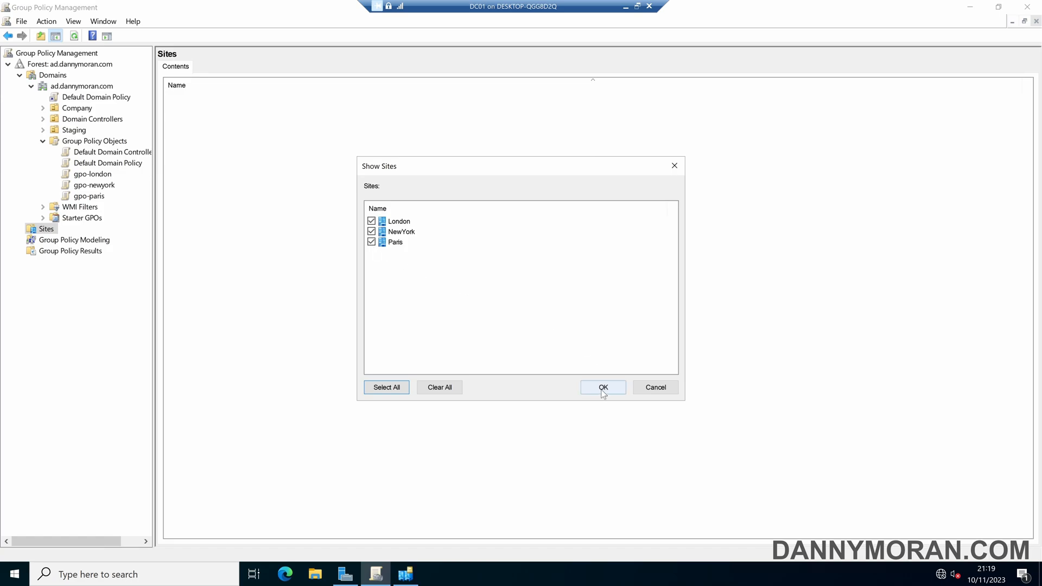
Display the three sites and link gpo-london to London, checking its linked policies
click(602, 387)
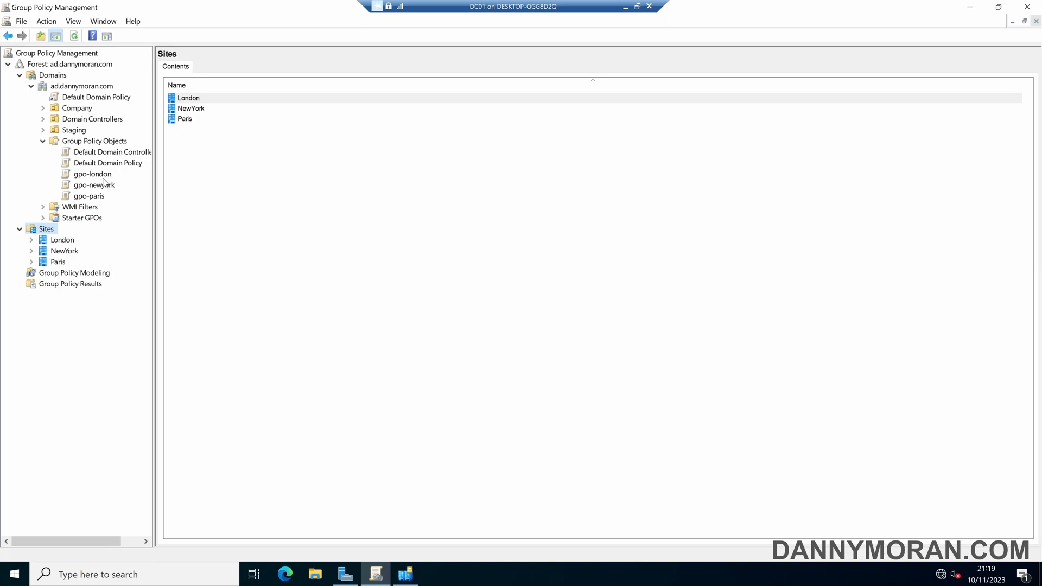
click(93, 174)
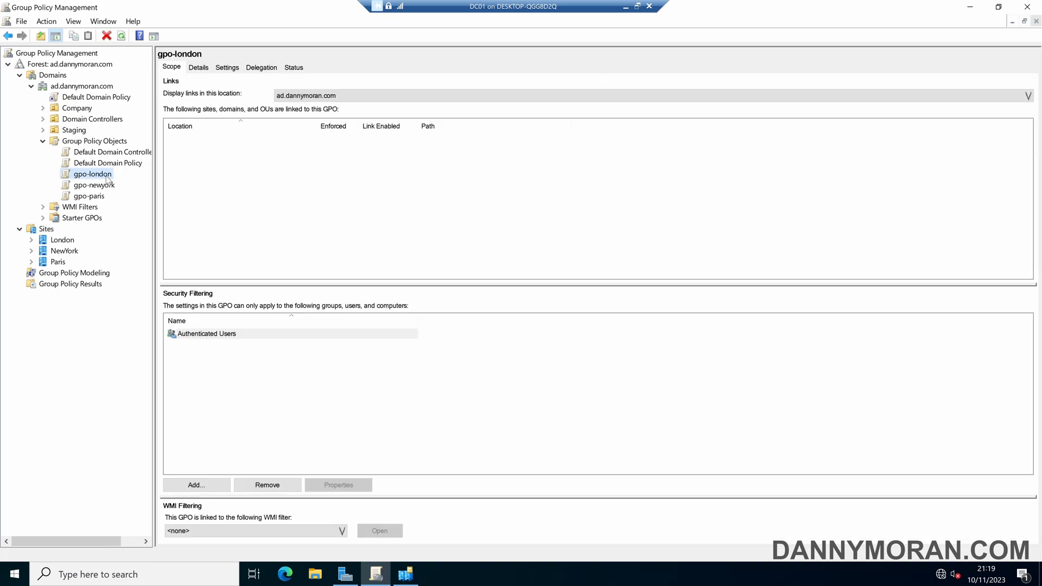
click(62, 240)
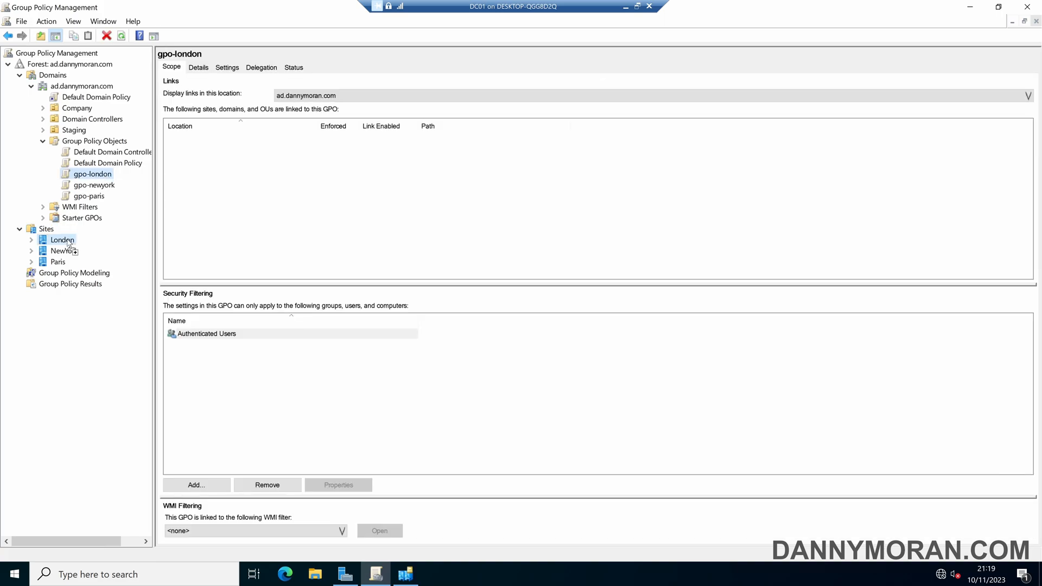
mouse_move(565, 313)
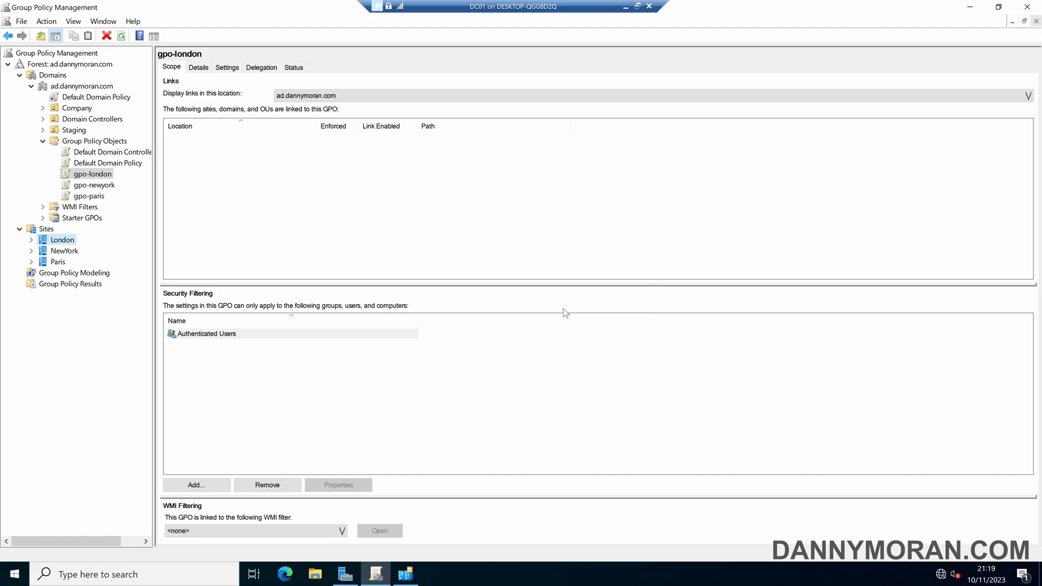
click(62, 239)
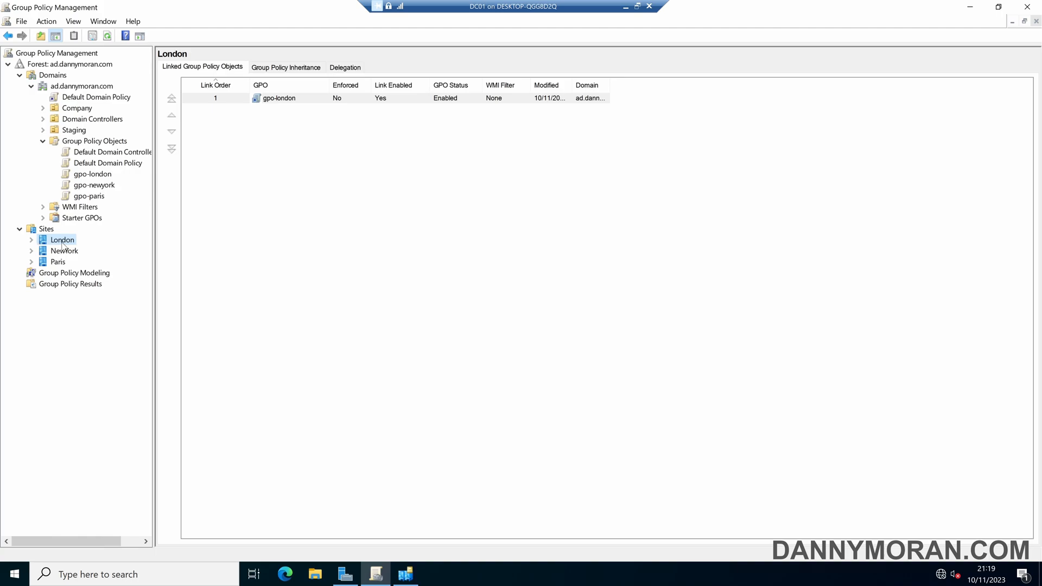
click(405, 574)
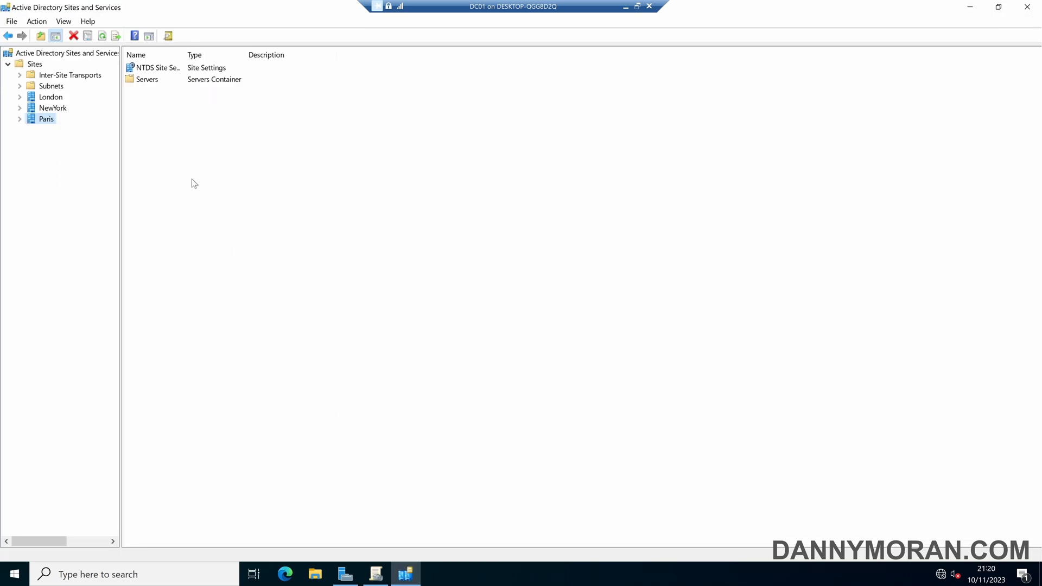
Verify subnet 10.0.0.0/24 belongs to London and DC01 is among London's servers
click(51, 86)
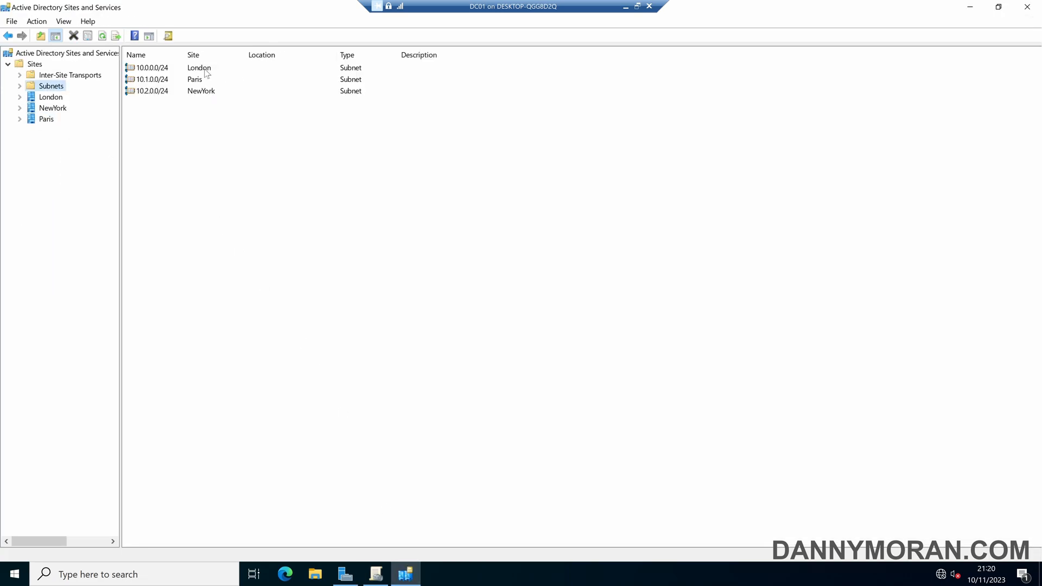
mouse_move(213, 72)
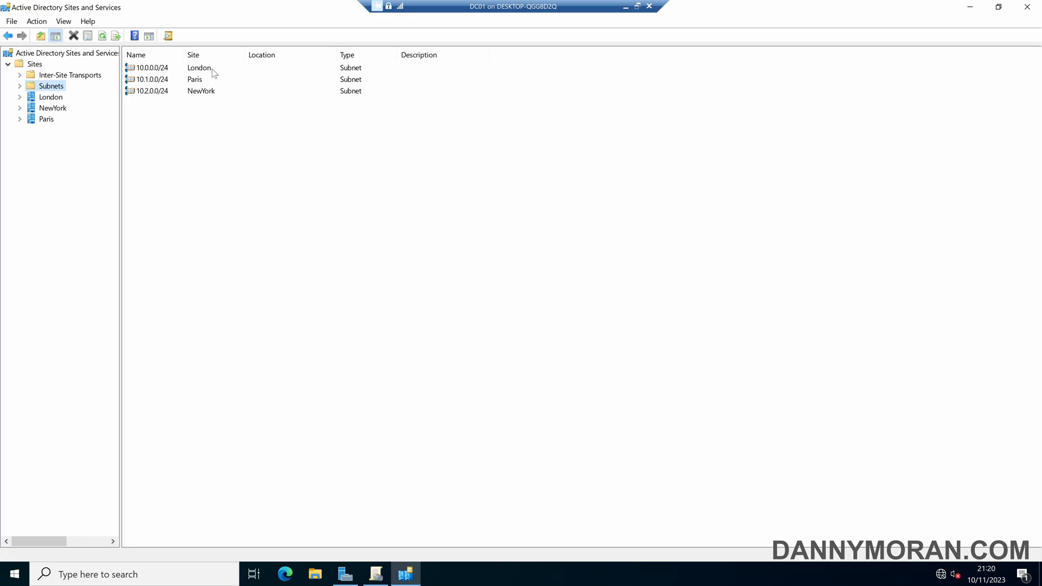
mouse_move(154, 79)
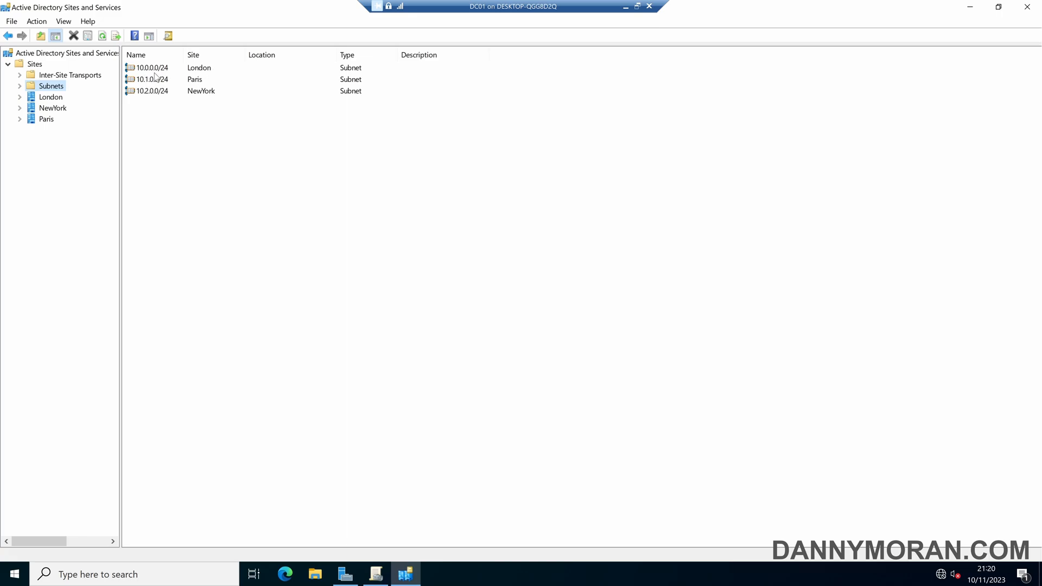
mouse_move(163, 78)
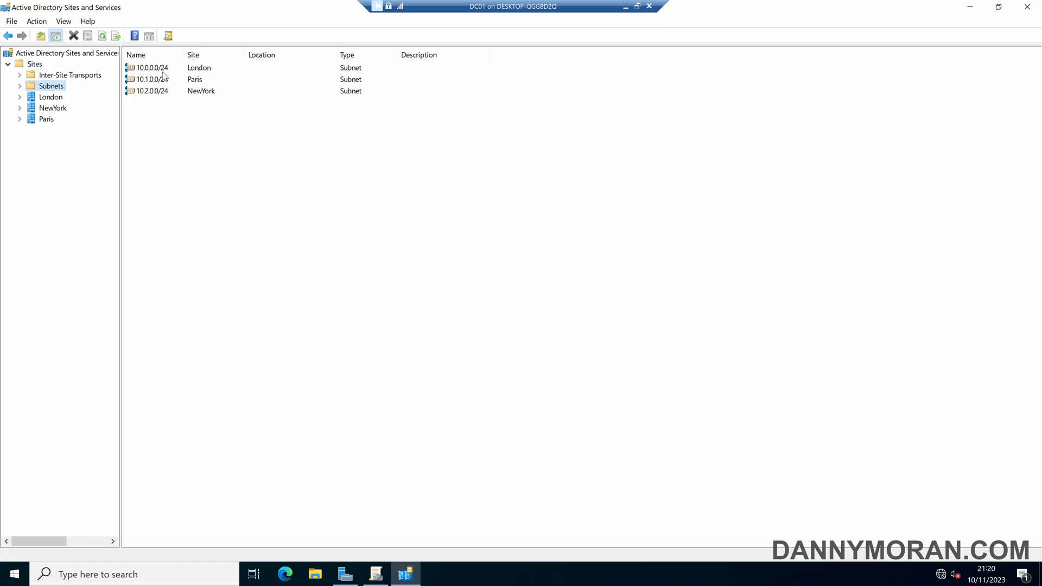
click(151, 67)
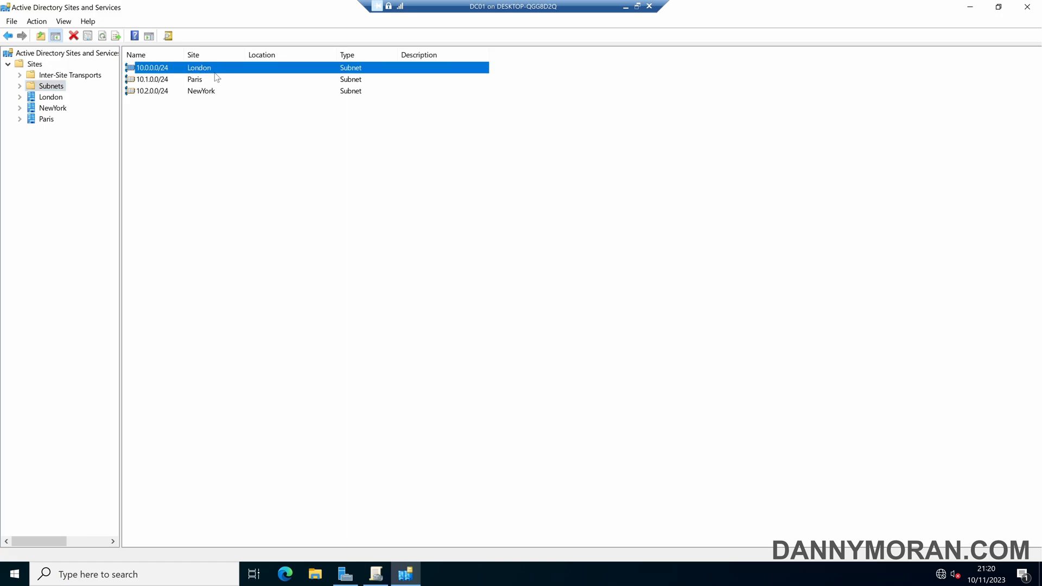
click(51, 96)
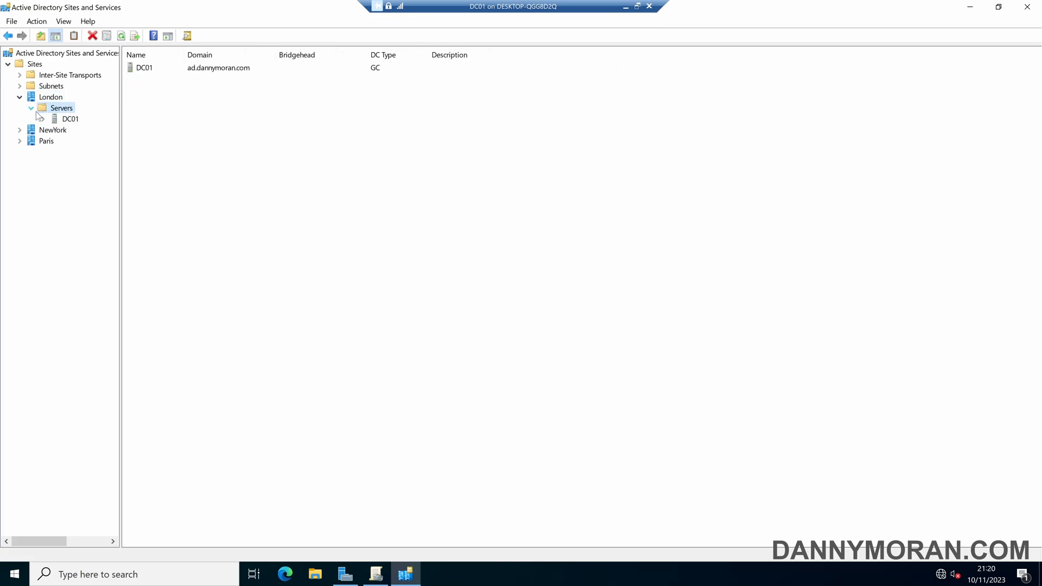
click(71, 118)
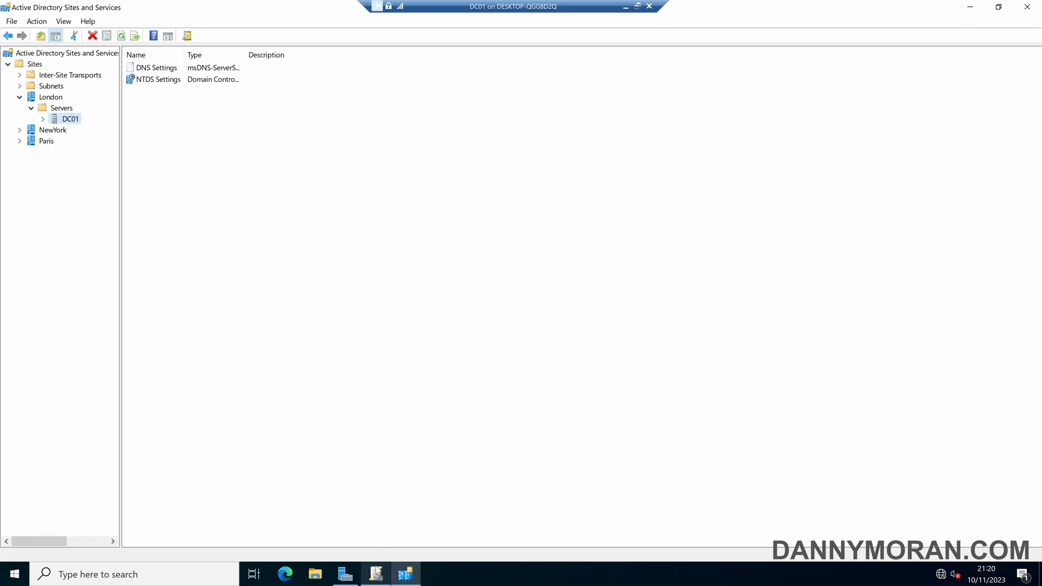
click(374, 574)
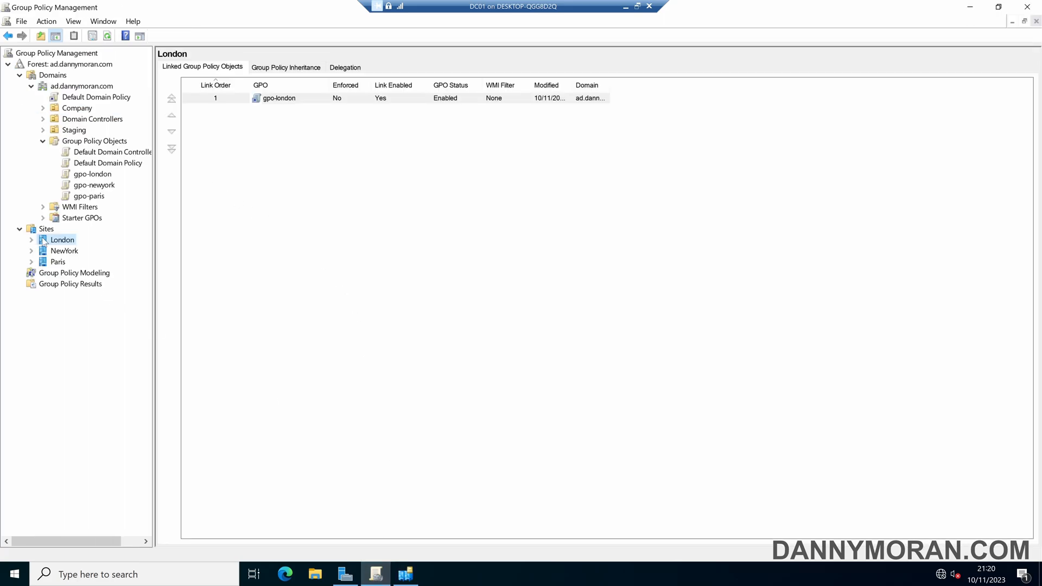
Link gpo-paris to the Paris site and expand NewYork to show gpo-newyork
click(80, 251)
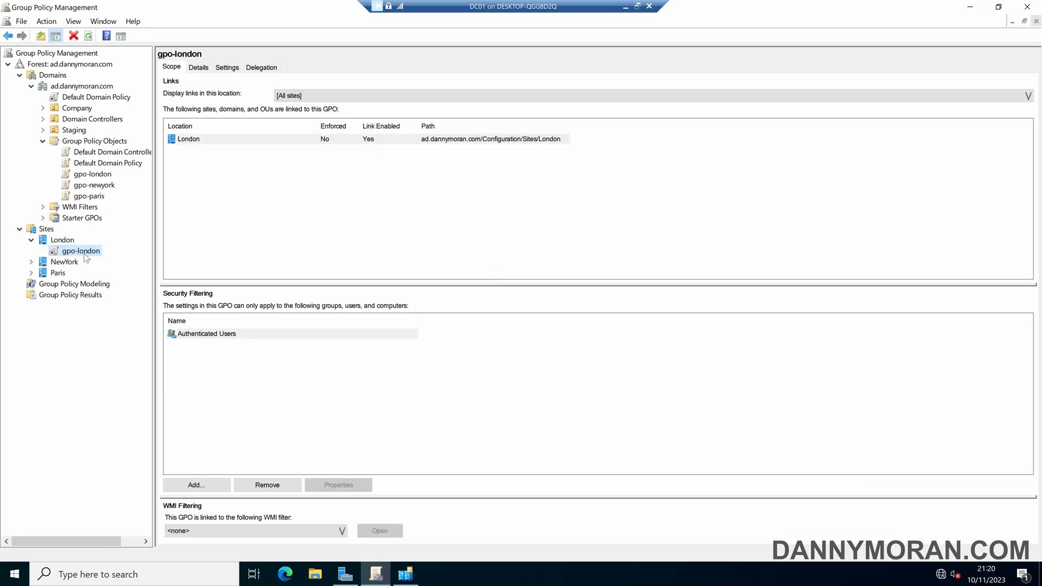
mouse_move(93, 260)
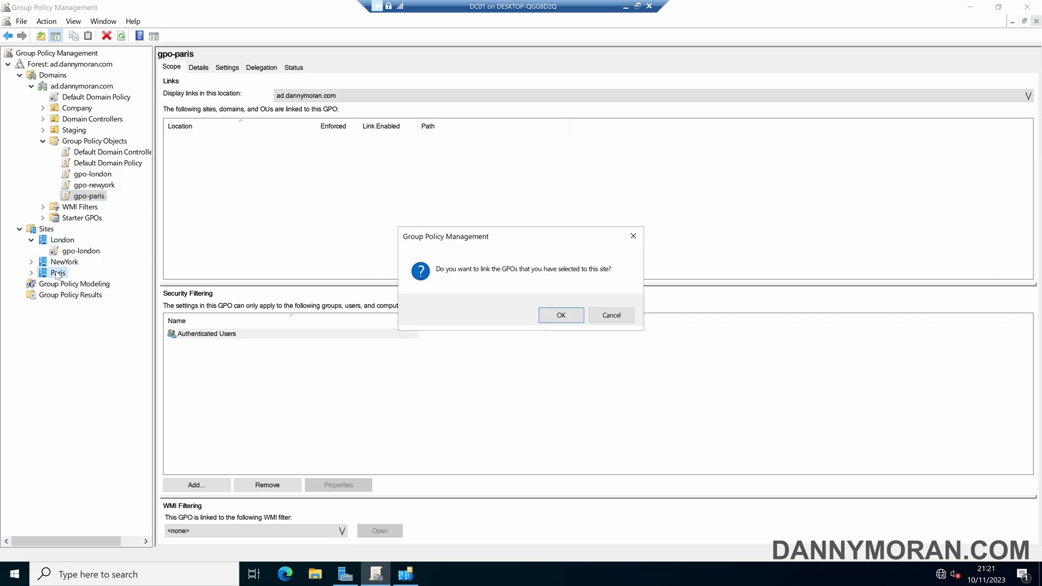
click(560, 315)
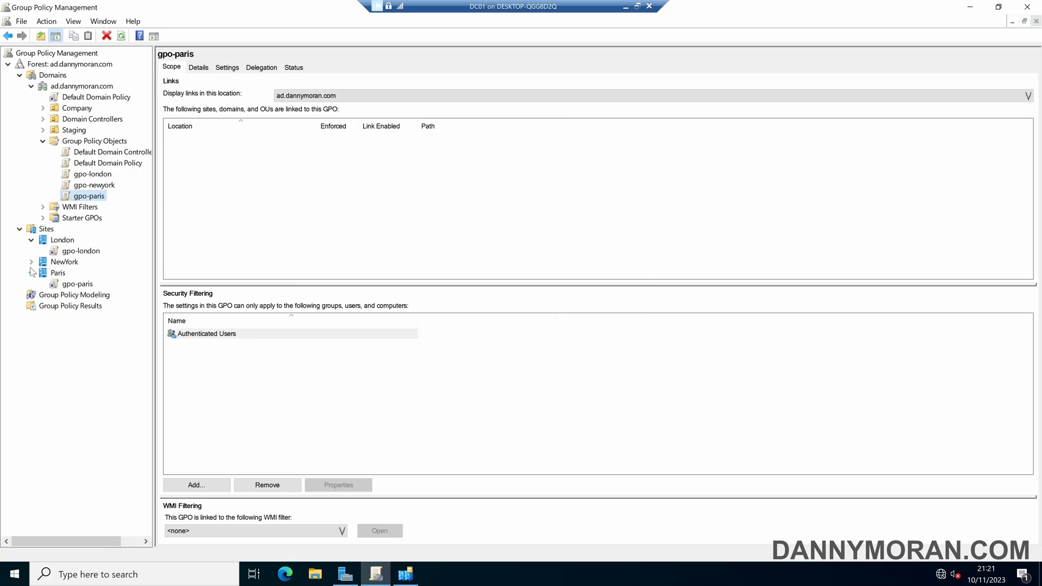
click(32, 261)
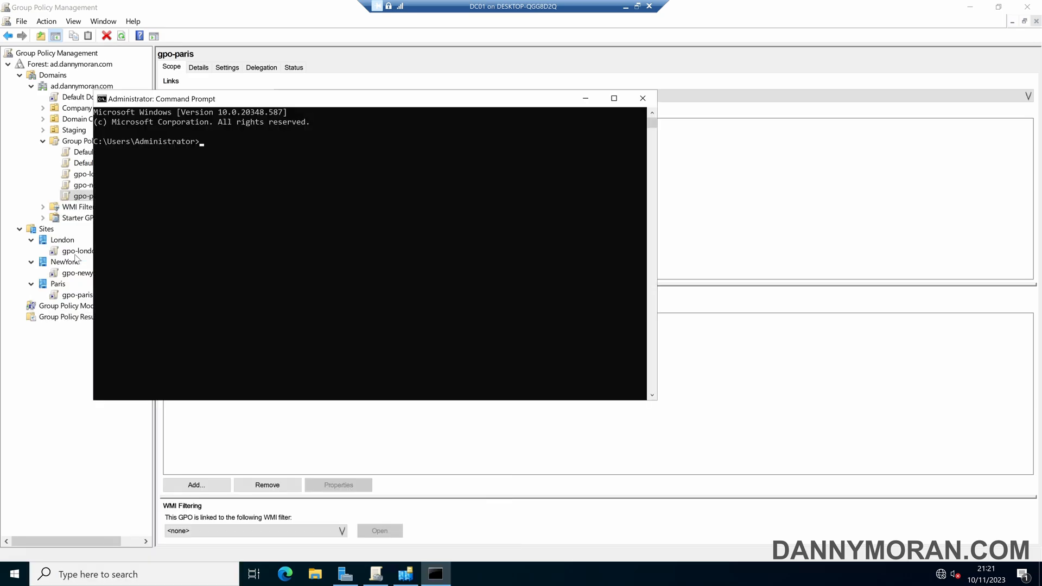
Run gpupdate and gpresult /r on DC01, cross-checking subnets in Sites and Services
click(613, 98)
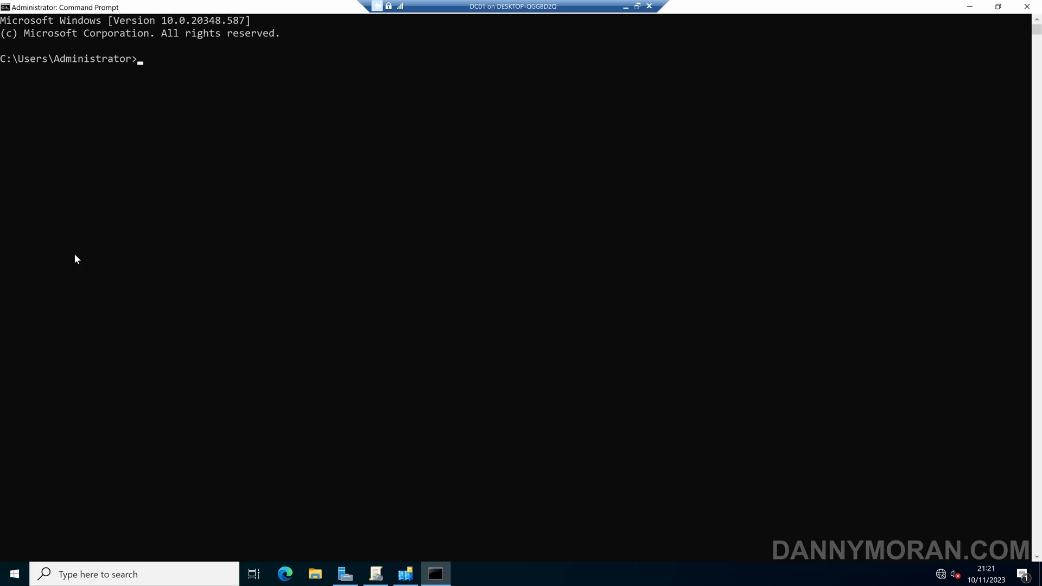
text(gpupdate /)
text(gpresult /r)
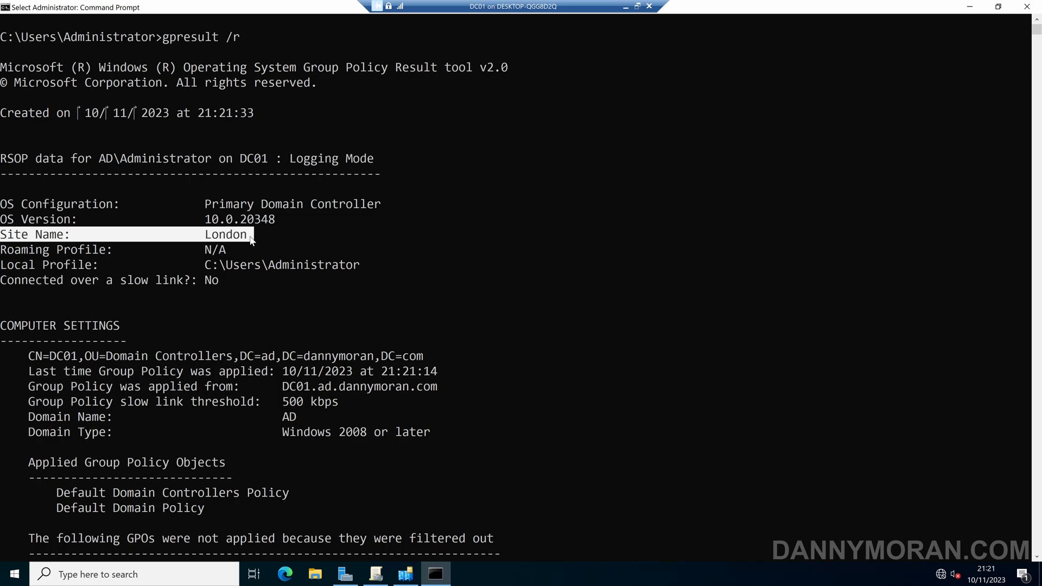
mouse_move(234, 244)
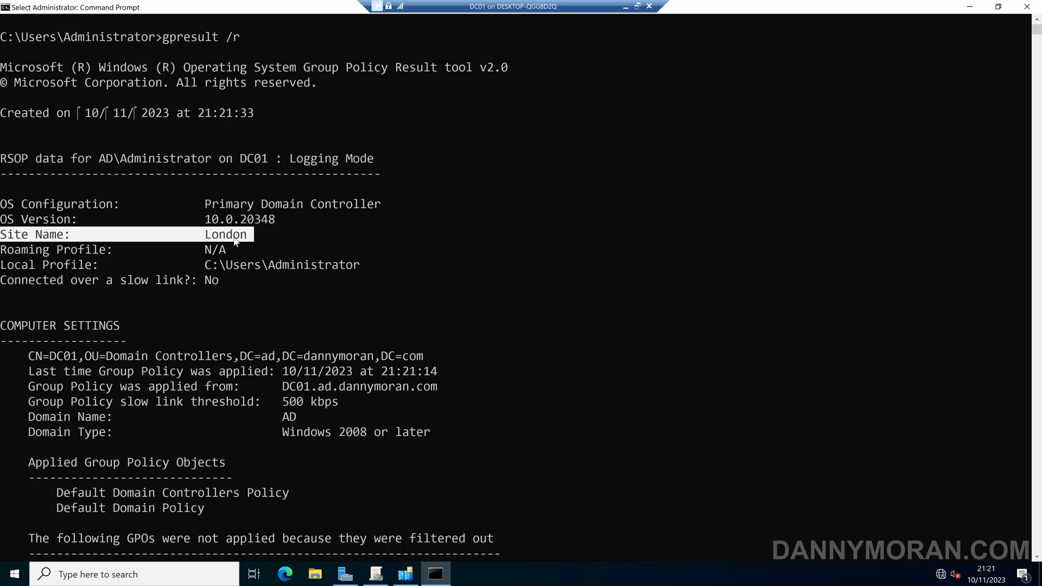
mouse_move(415, 575)
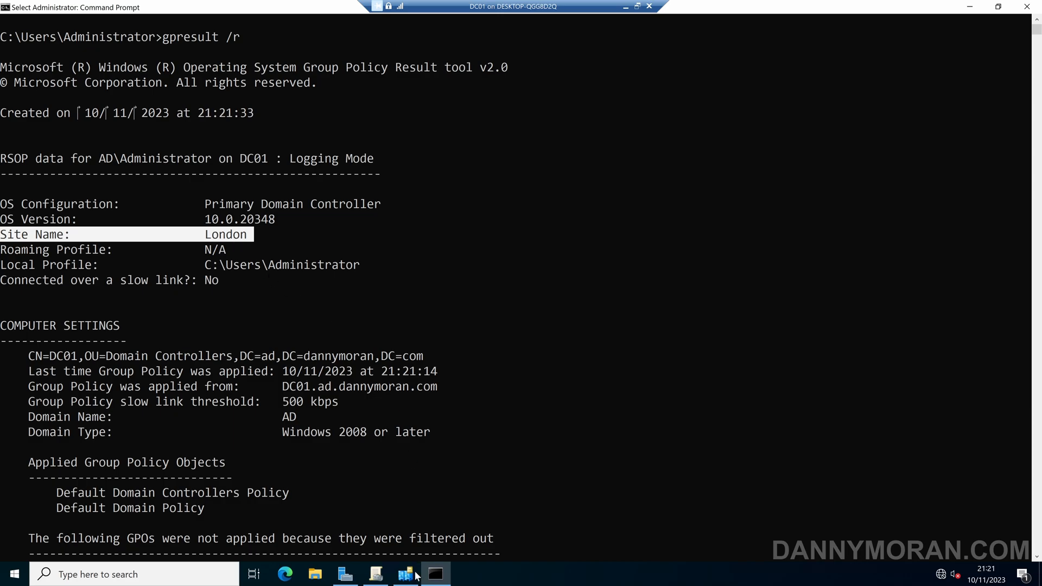
click(405, 574)
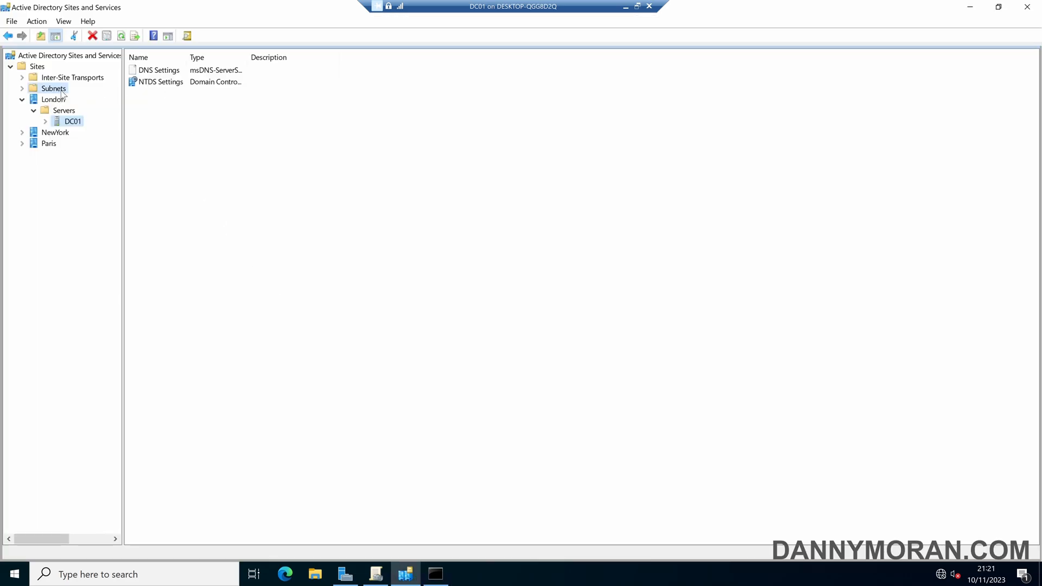
click(54, 88)
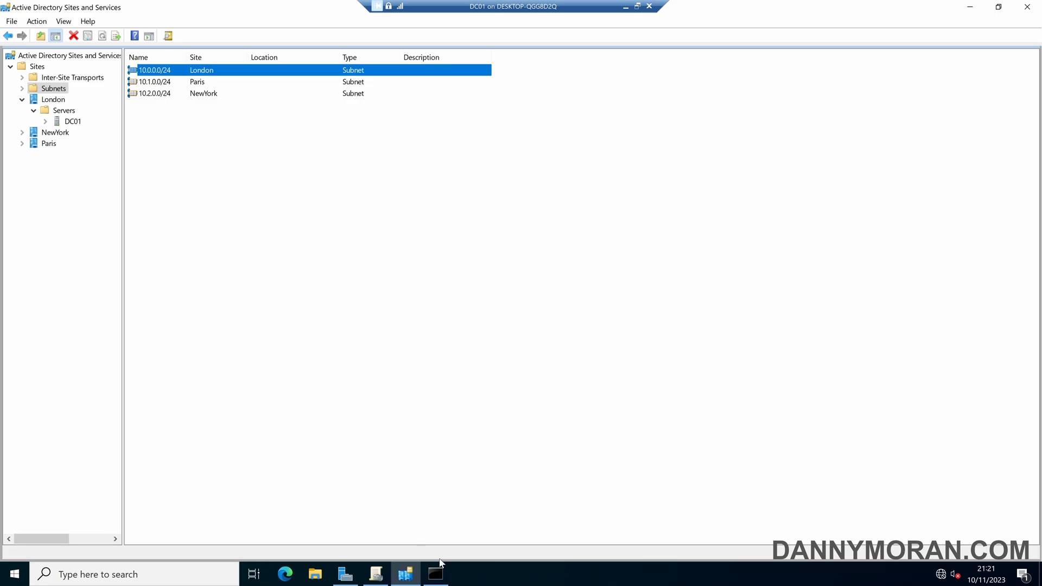
click(435, 574)
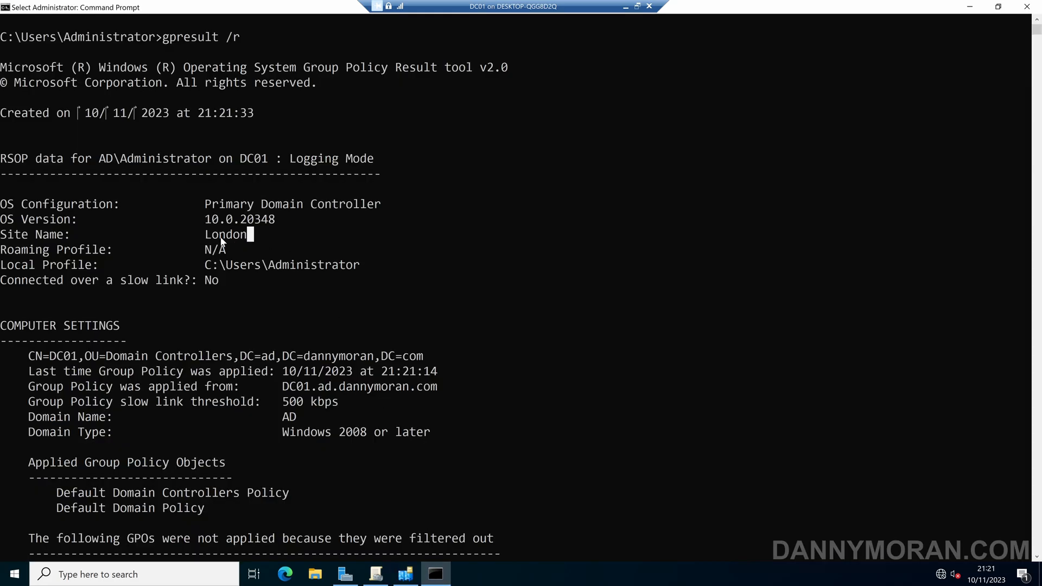
scroll(down, 3)
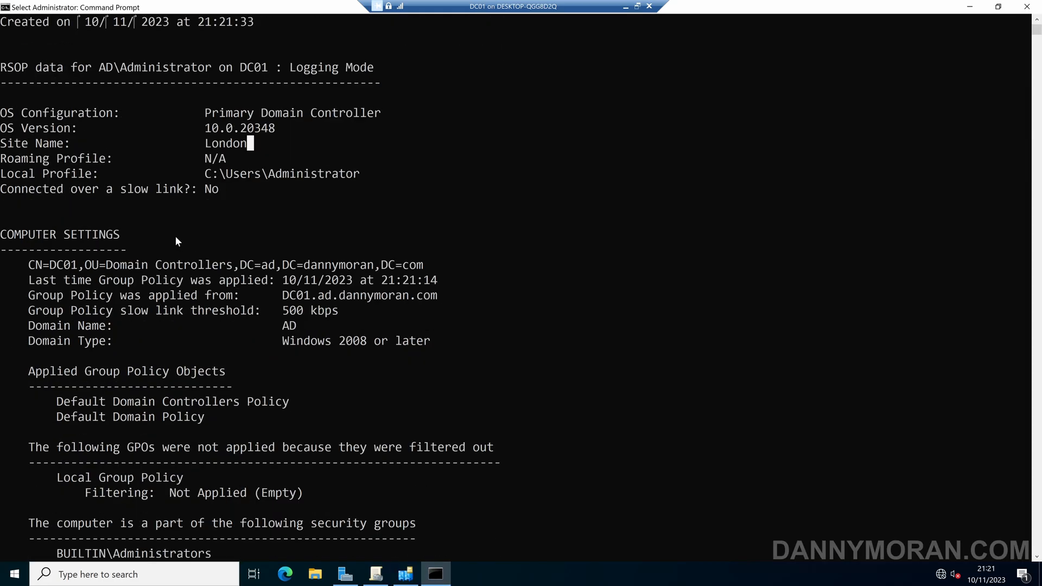
scroll(down, 3)
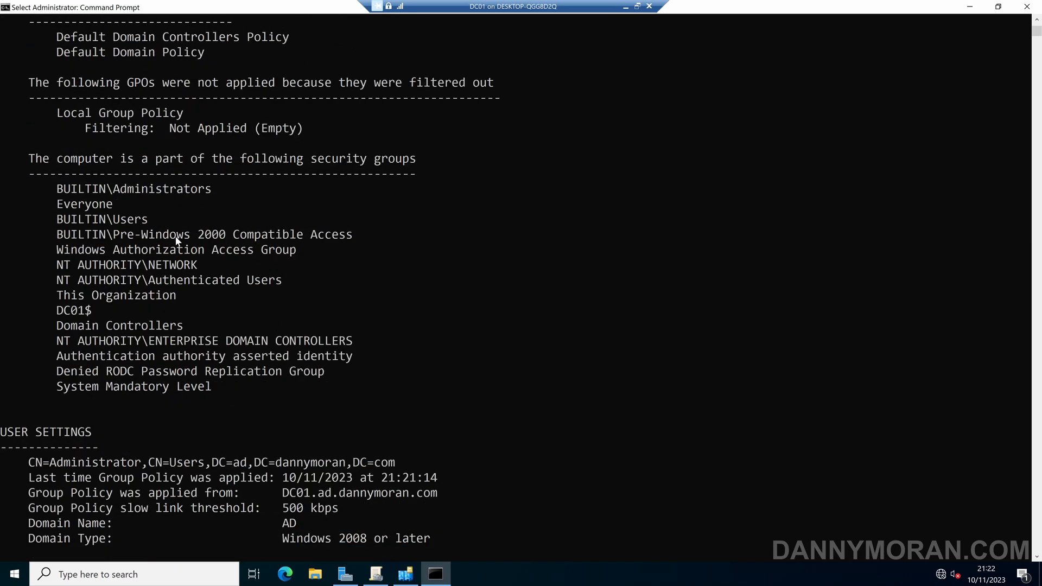
scroll(down, 3)
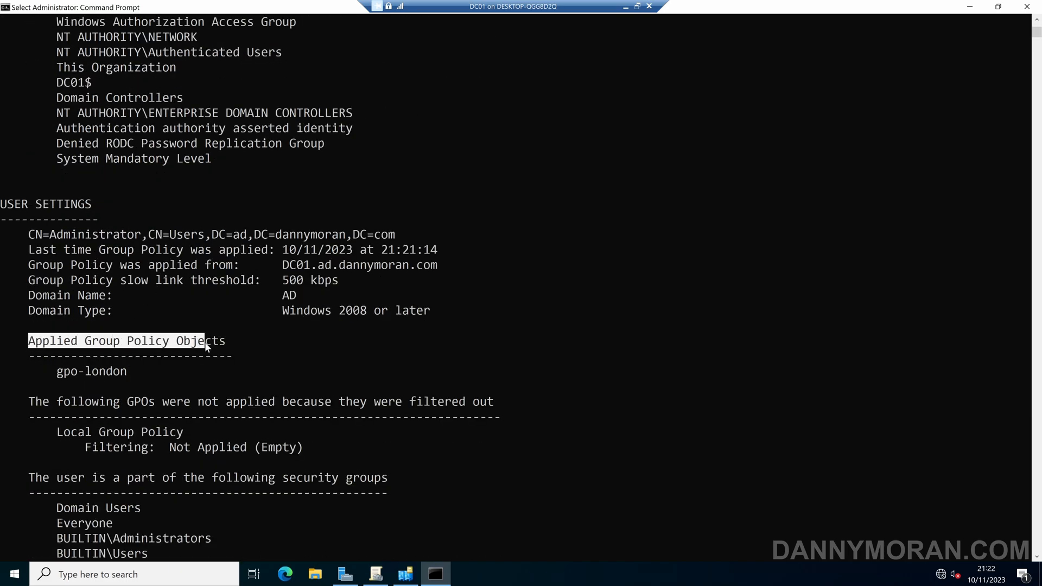
mouse_move(59, 376)
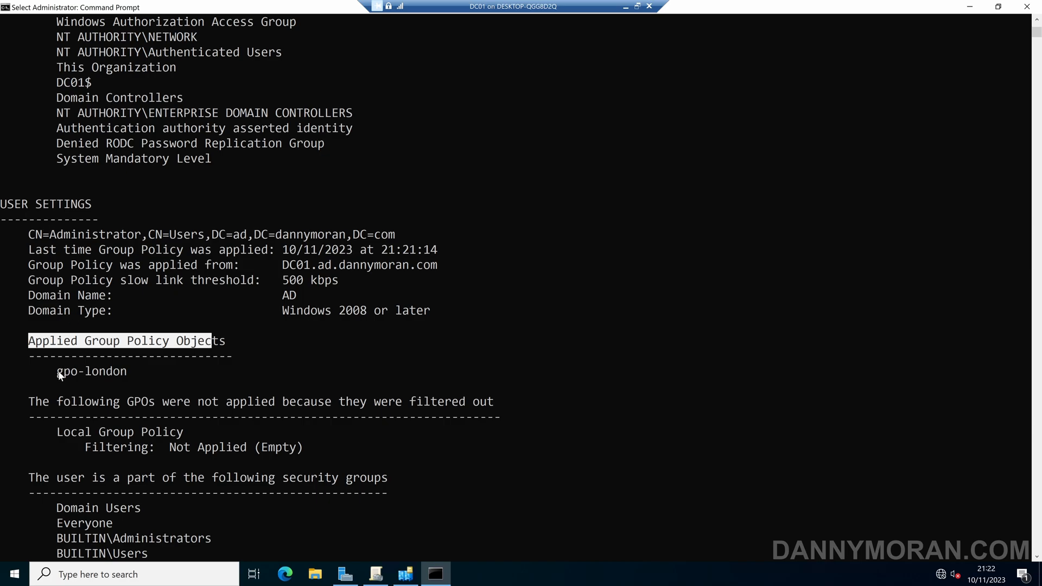
scroll(down, 3)
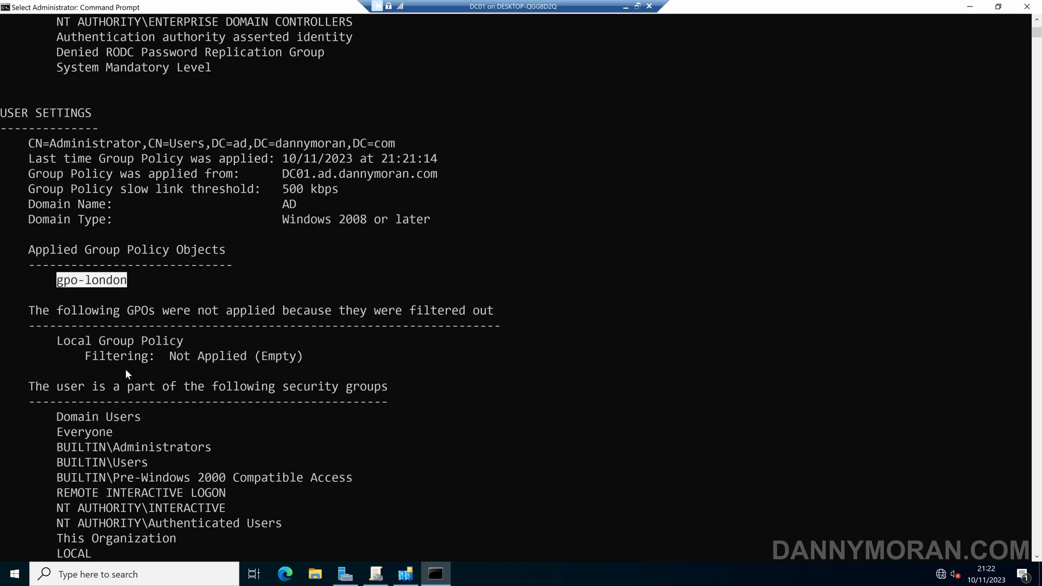
scroll(up, 3)
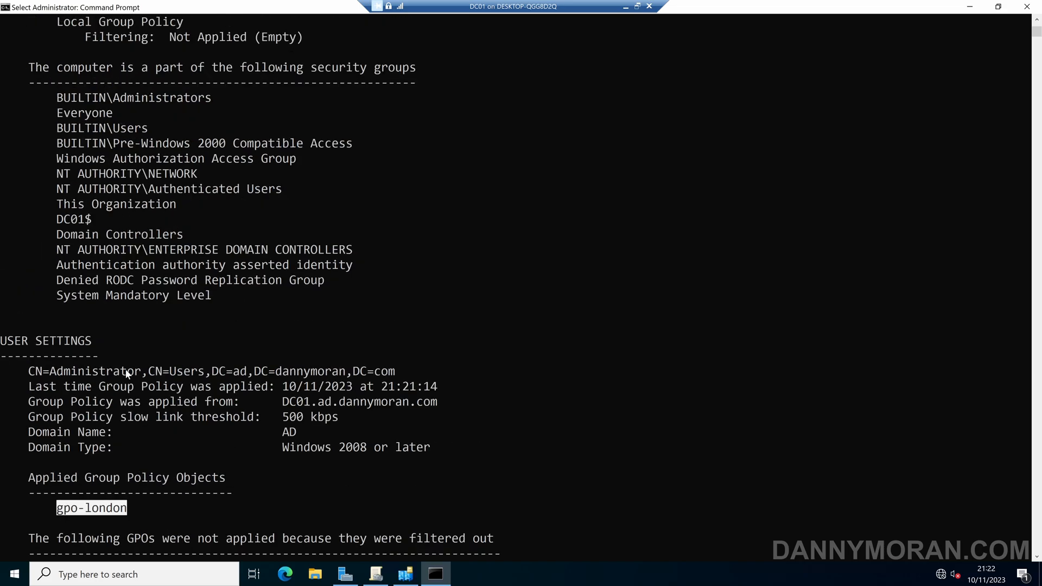
scroll(up, 3)
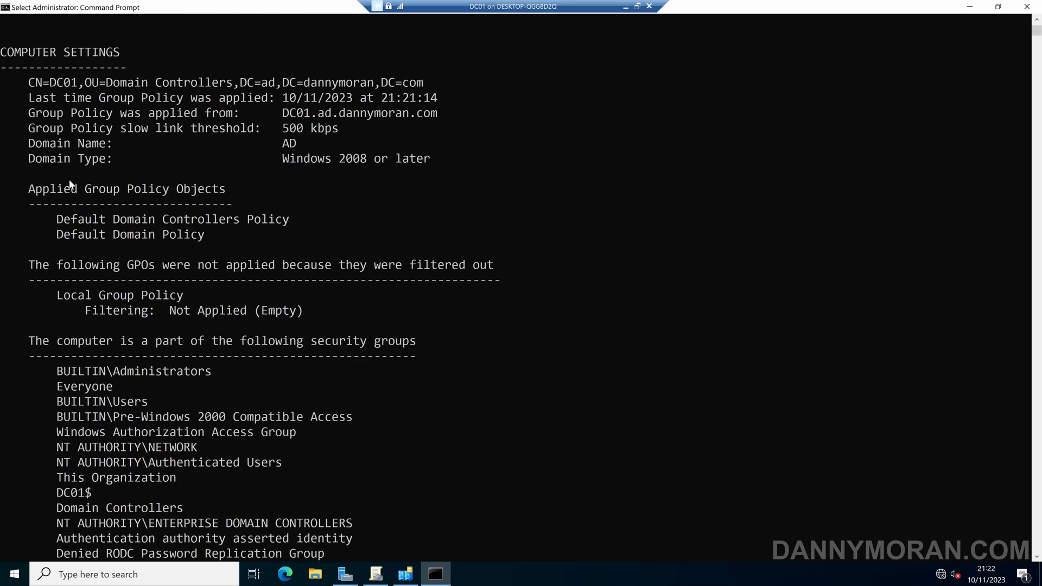
mouse_move(170, 304)
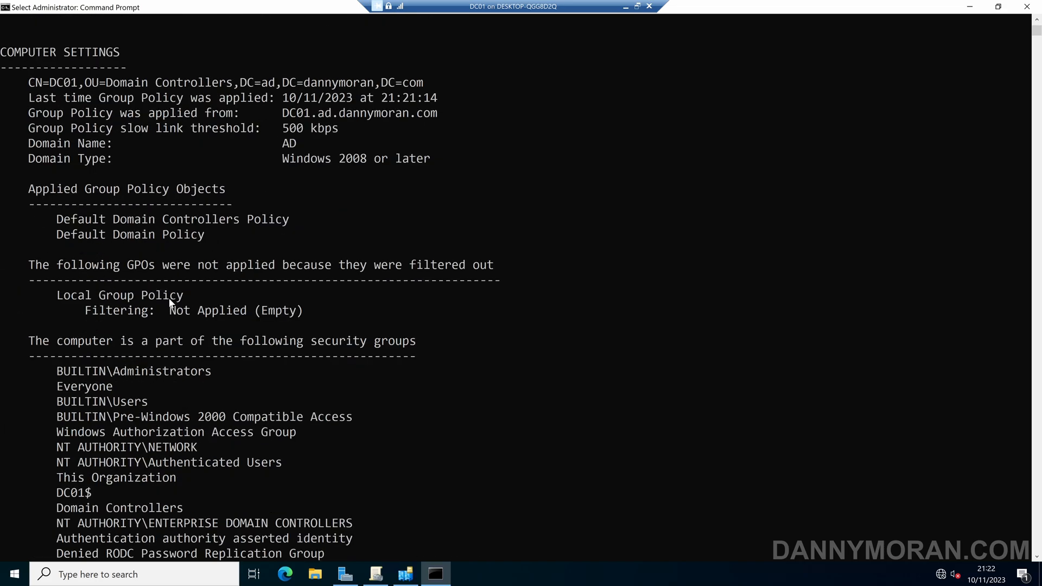
scroll(down, 3)
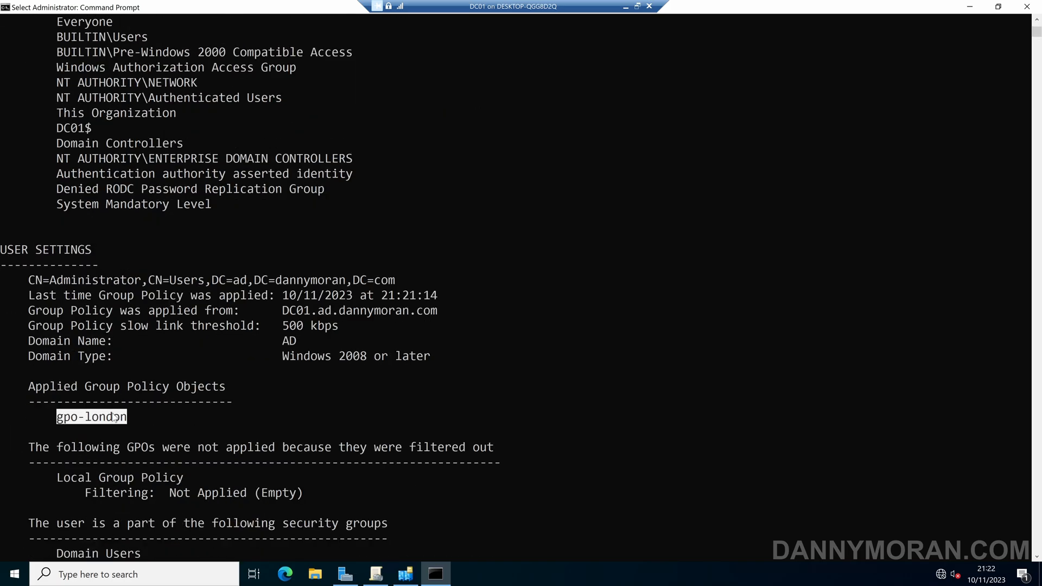
click(133, 417)
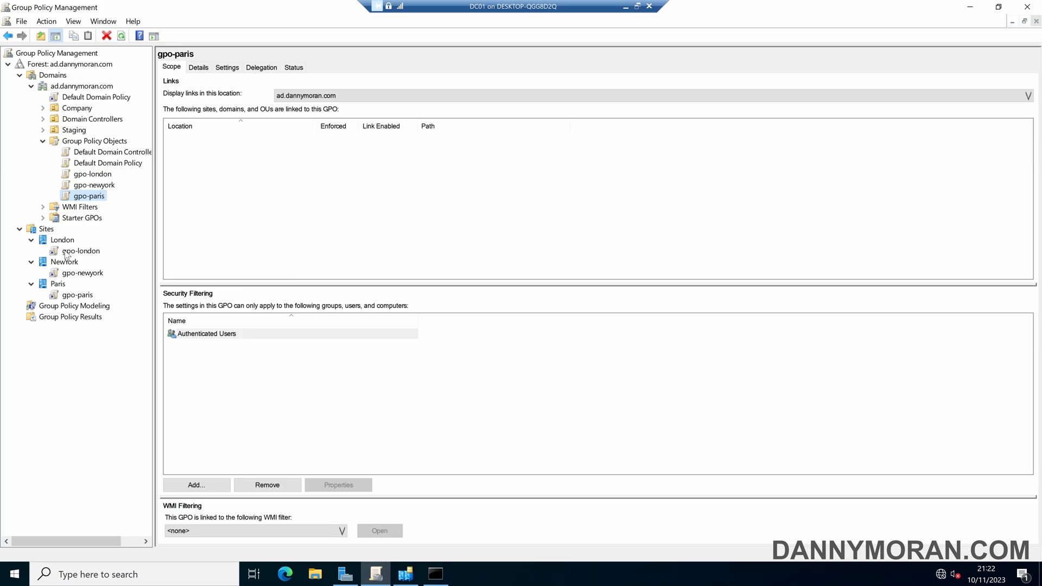
mouse_move(83, 135)
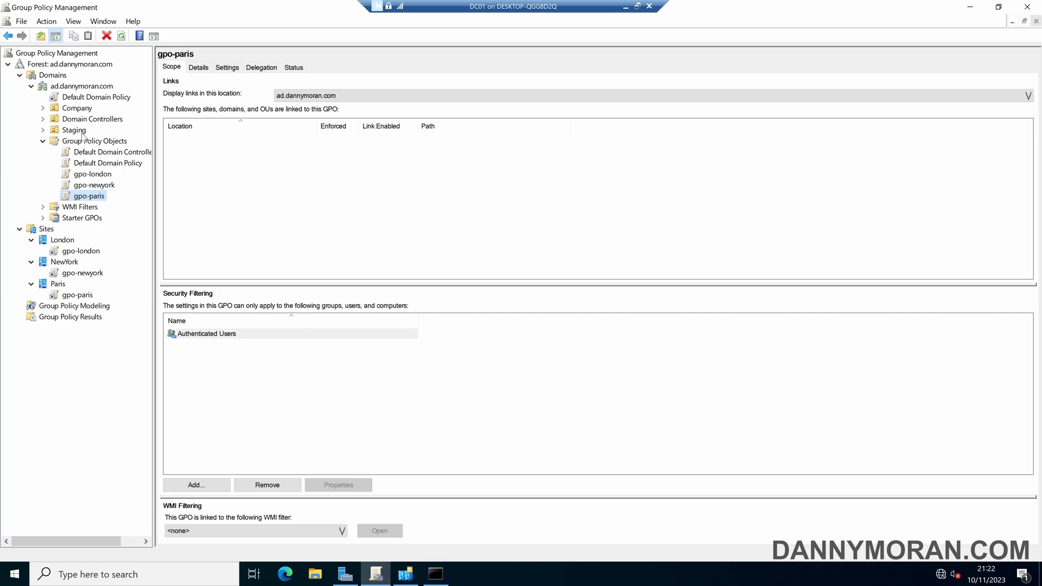
mouse_move(77, 257)
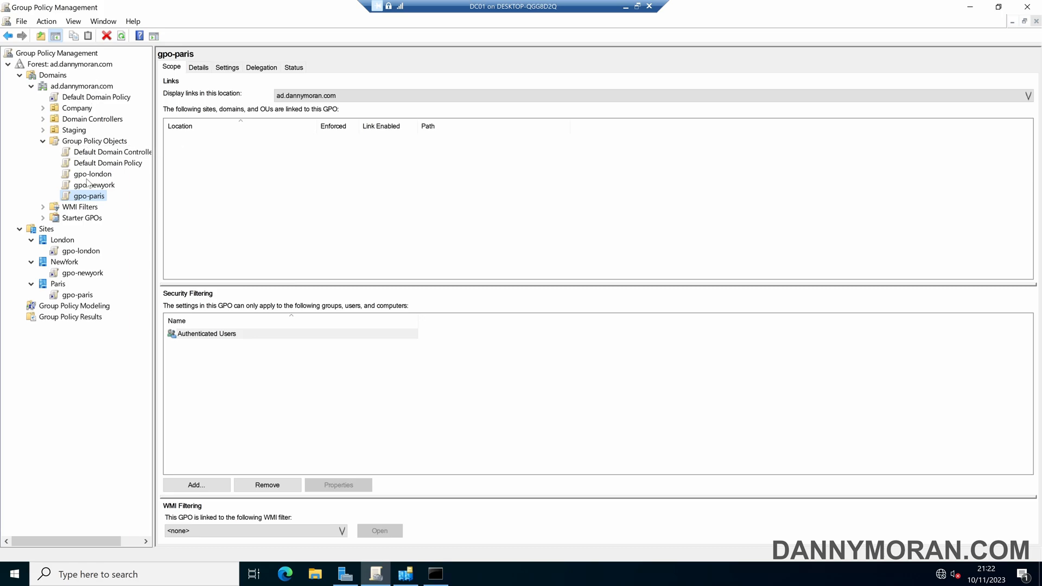
mouse_move(60, 237)
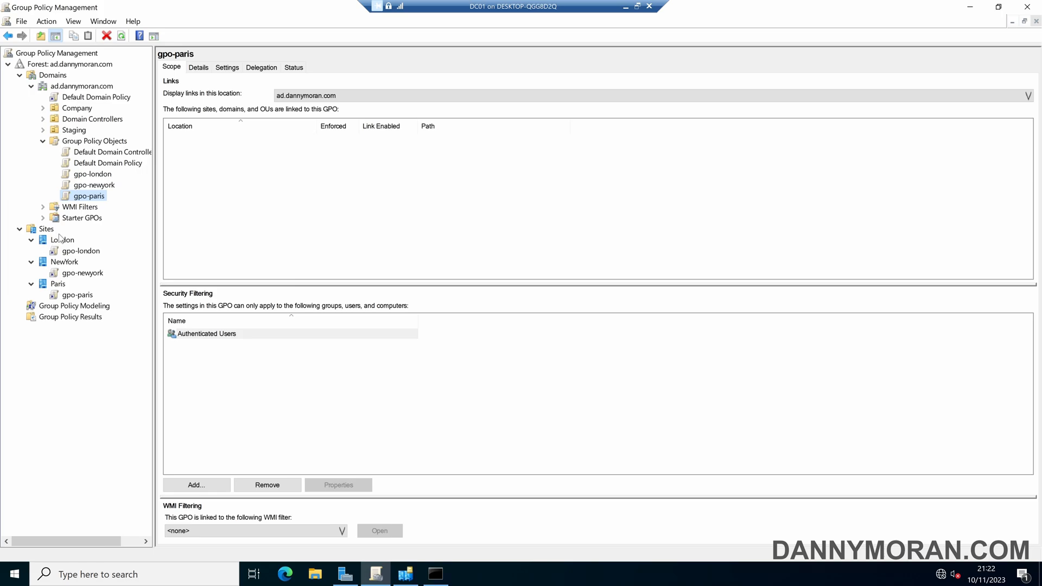
mouse_move(84, 295)
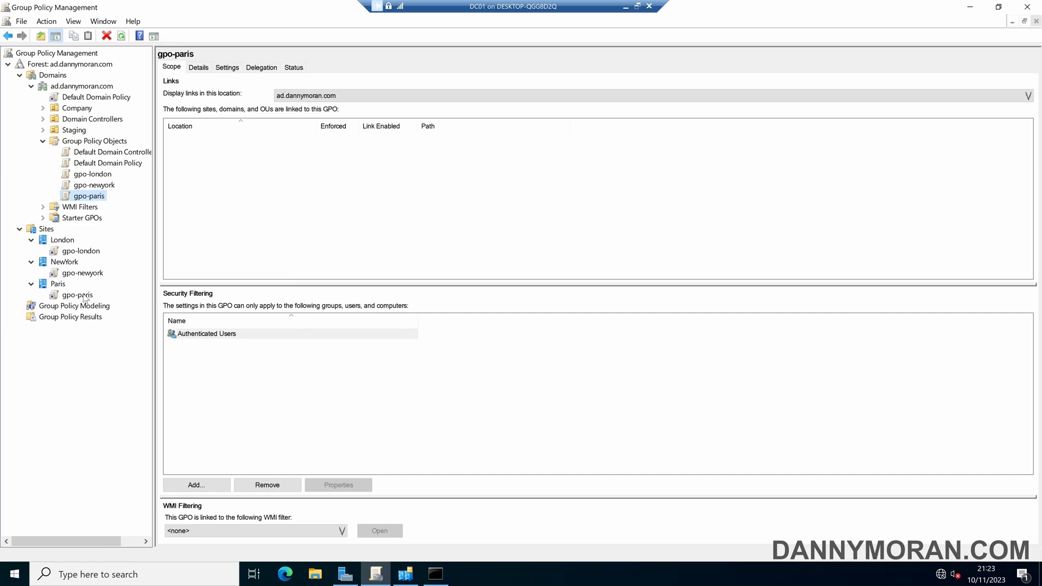
mouse_move(71, 246)
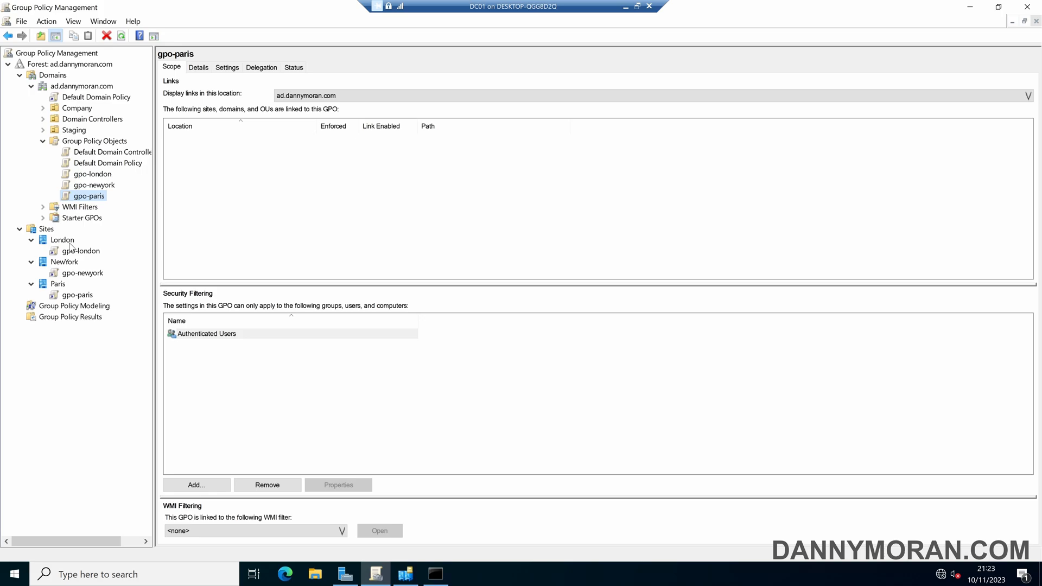
View London's linked policies, then NewYork's, showing gpo-newyork enabled
click(61, 240)
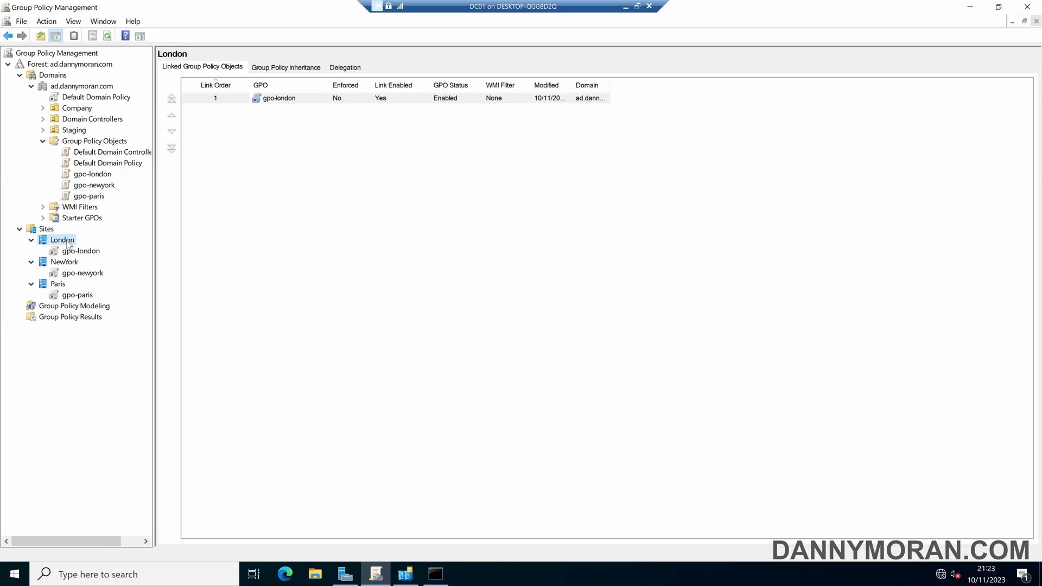
click(64, 261)
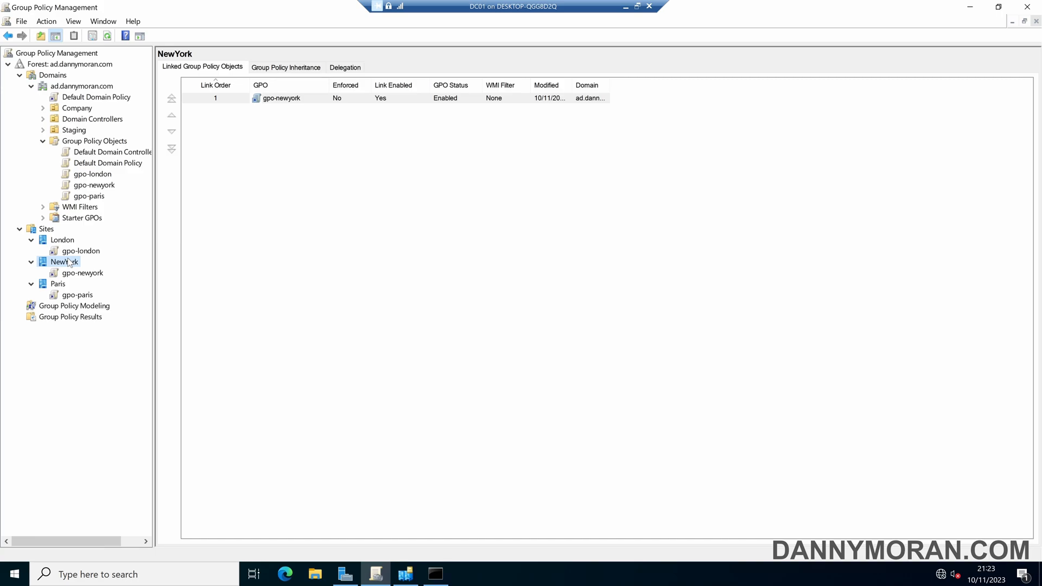
mouse_move(69, 273)
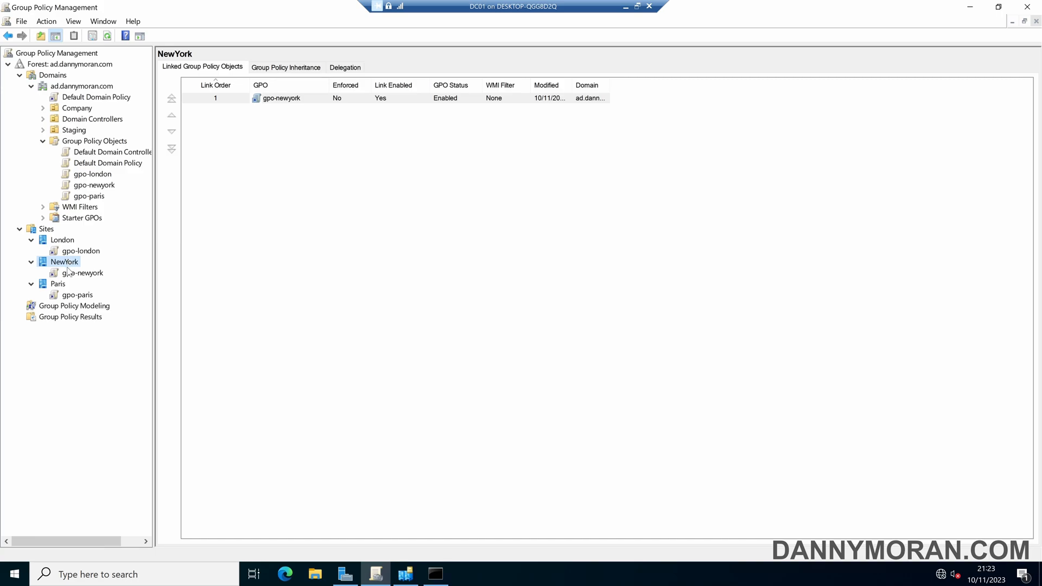
mouse_move(84, 303)
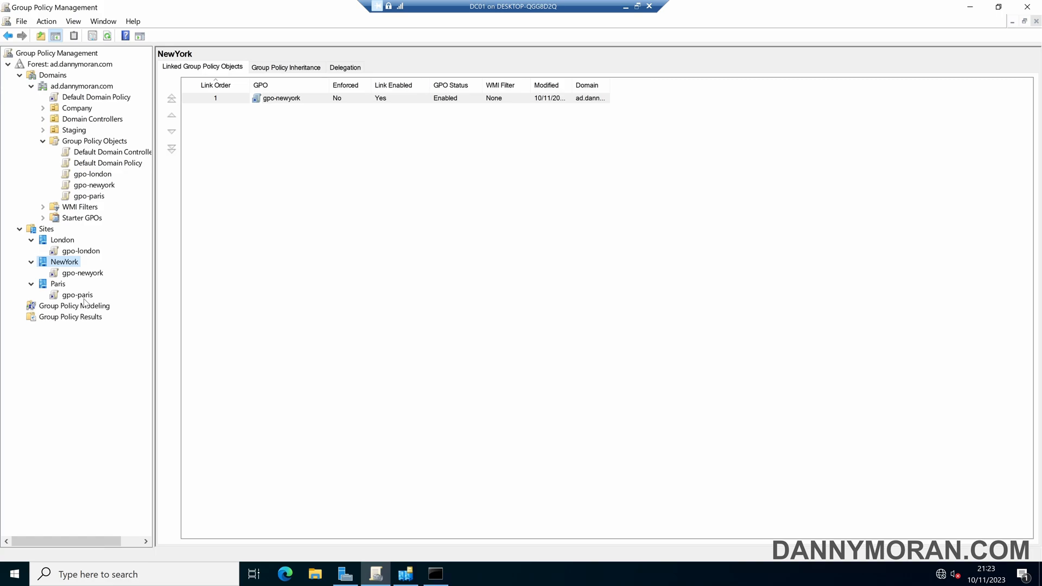
mouse_move(135, 244)
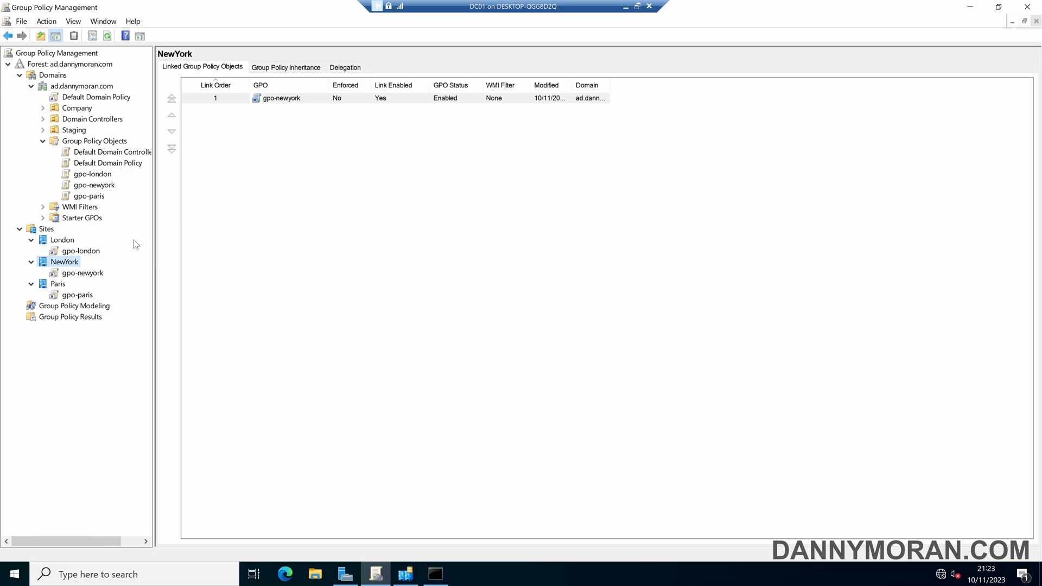
mouse_move(92, 255)
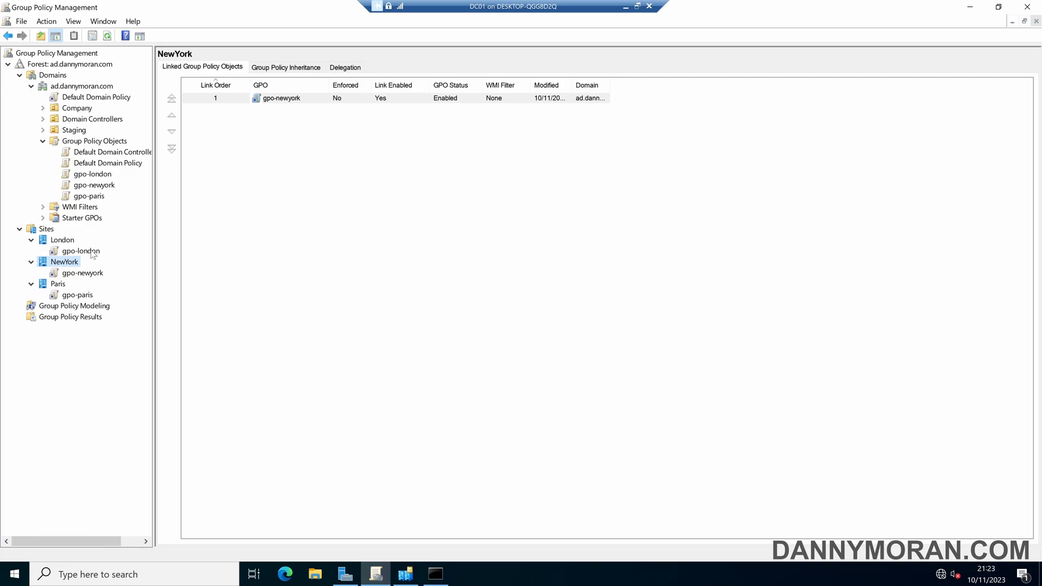